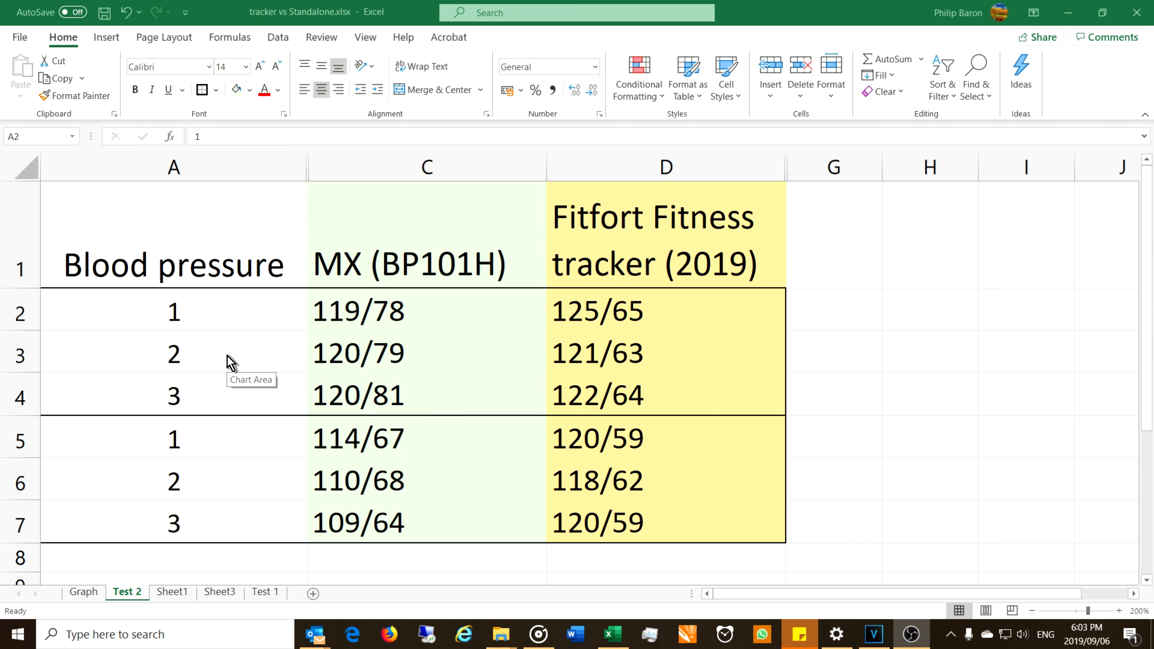
Highlight reading numbers 1 to 3 for both the first and second tests.
click(175, 312)
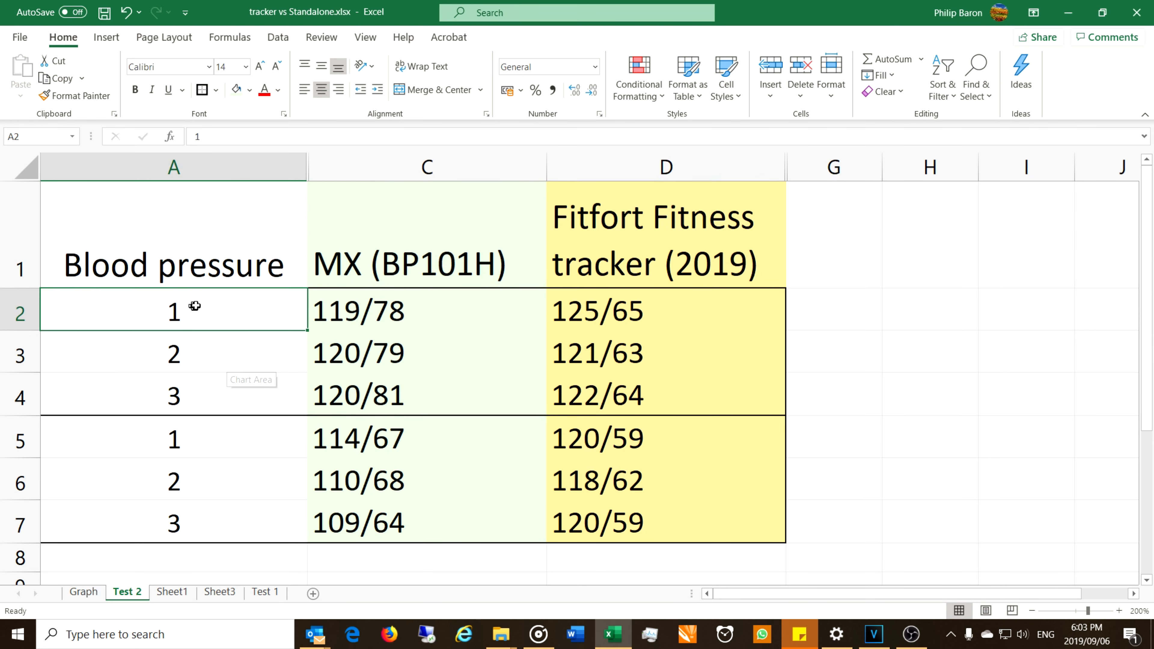
drag(173, 310, 174, 396)
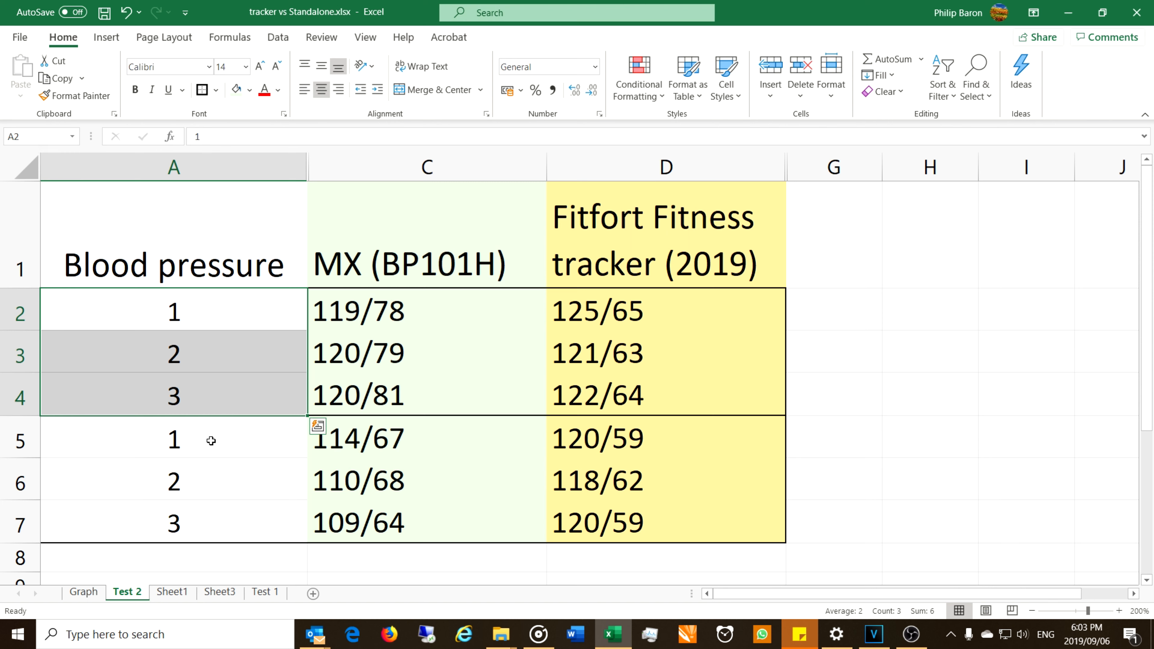
click(174, 438)
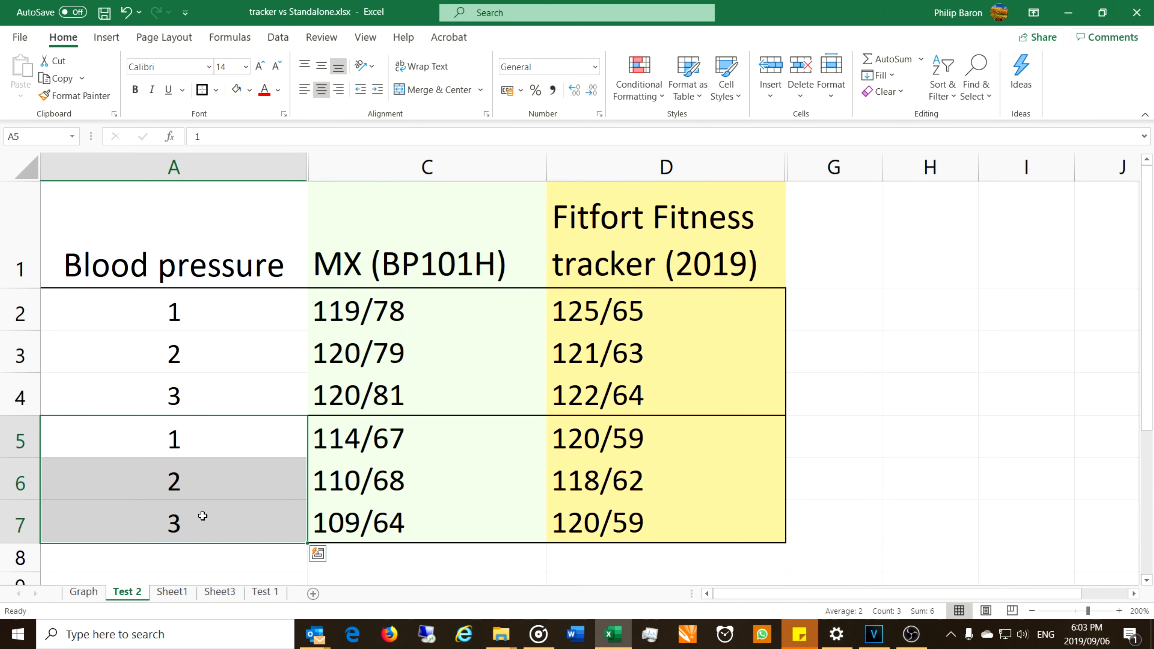
mouse_move(283, 315)
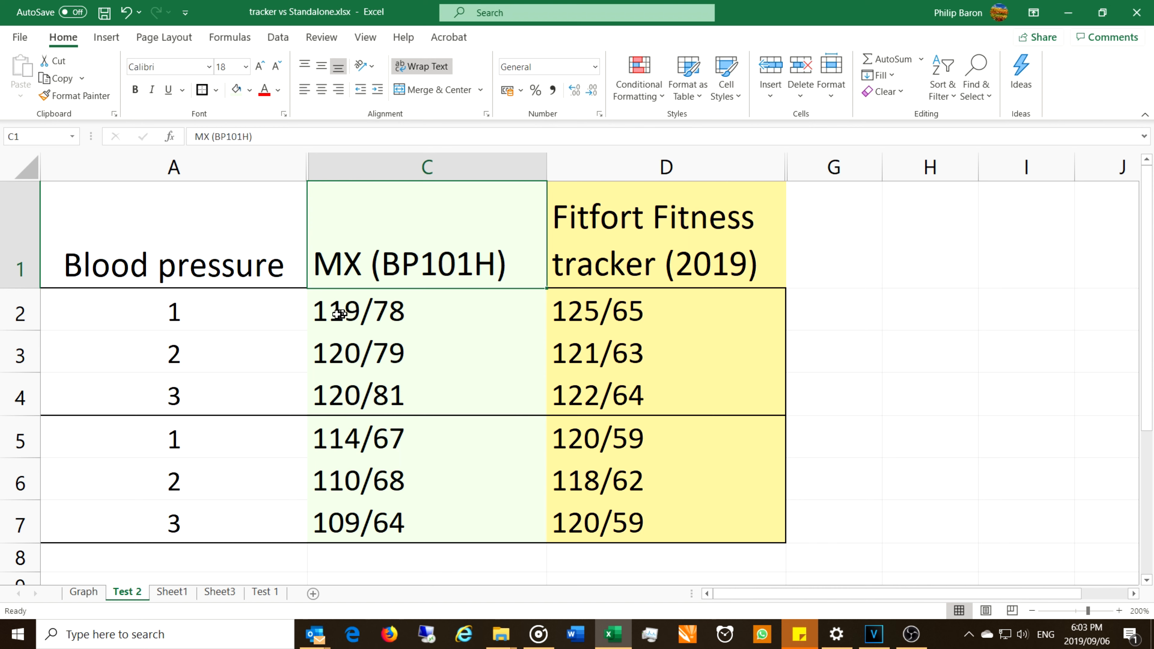
Review the MX readings 119/78, 120/79 and Fitfort readings 125/65, 121/63, 122/64, 120/59, 118/62.
click(358, 311)
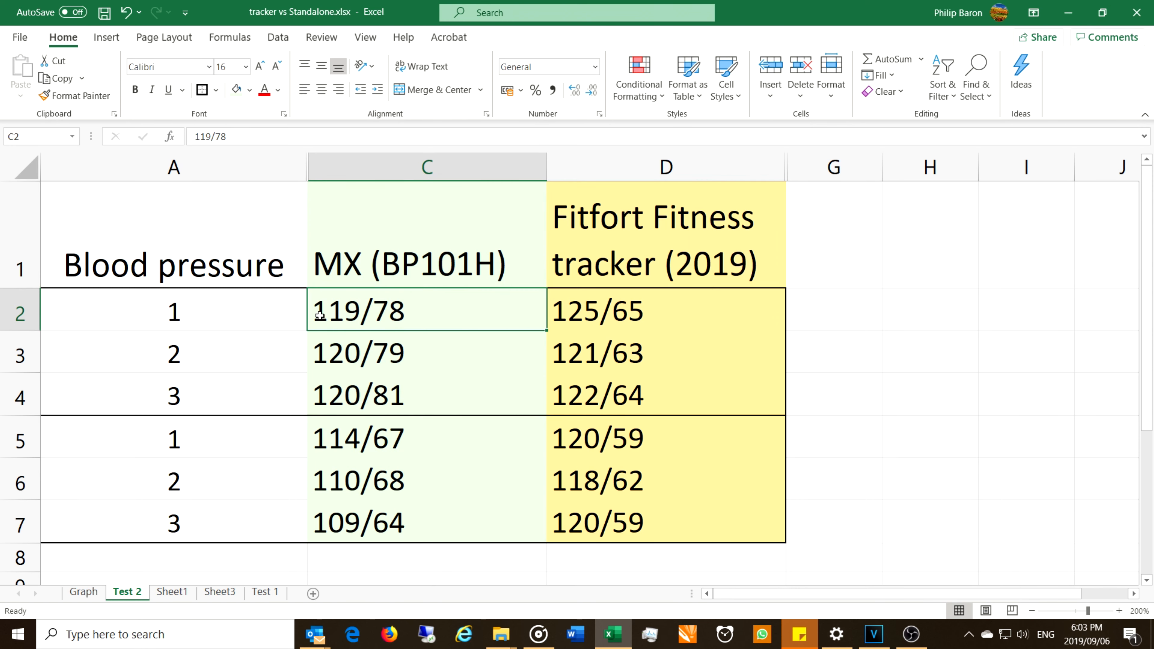
mouse_move(442, 308)
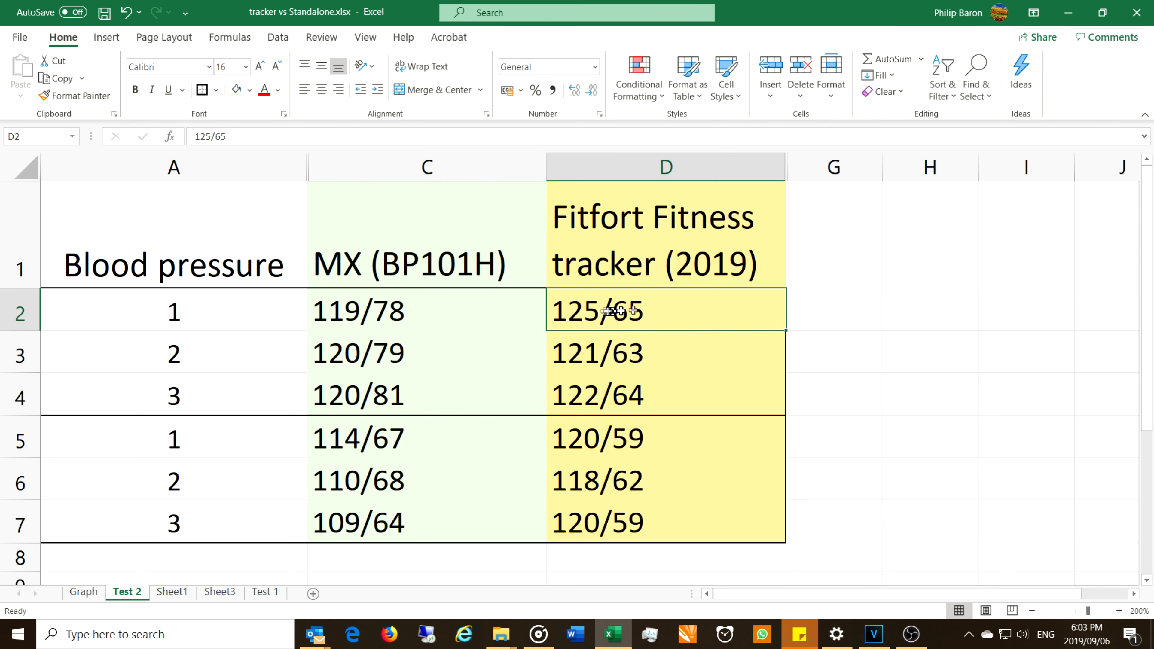
mouse_move(565, 314)
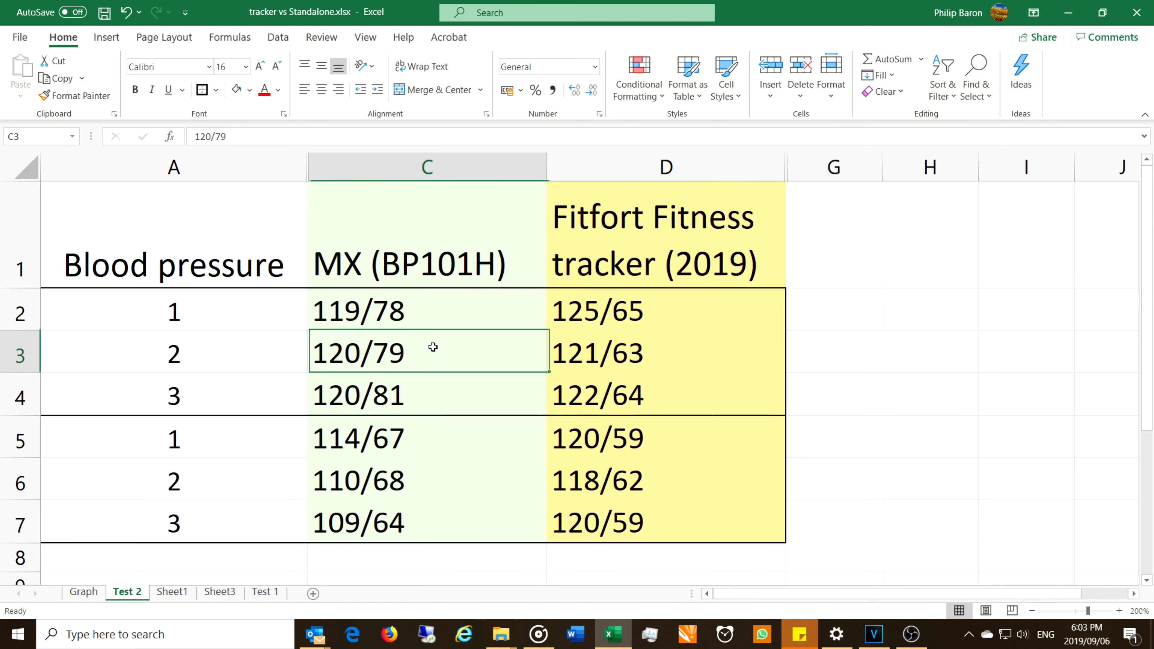
mouse_move(384, 360)
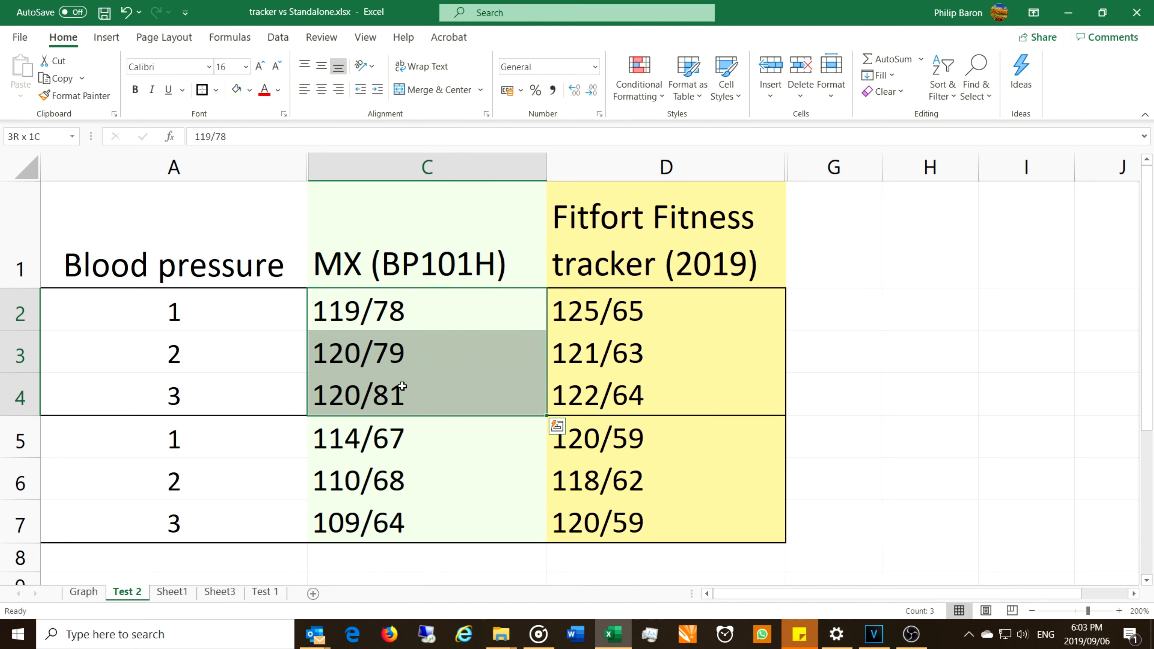
click(597, 311)
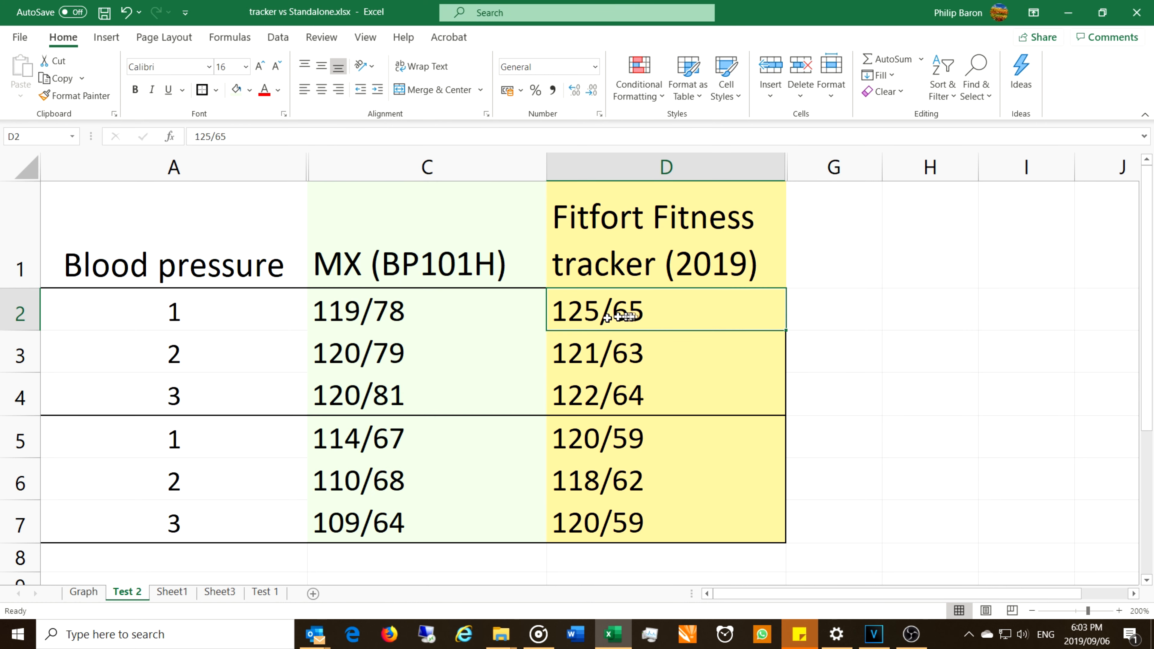
click(653, 353)
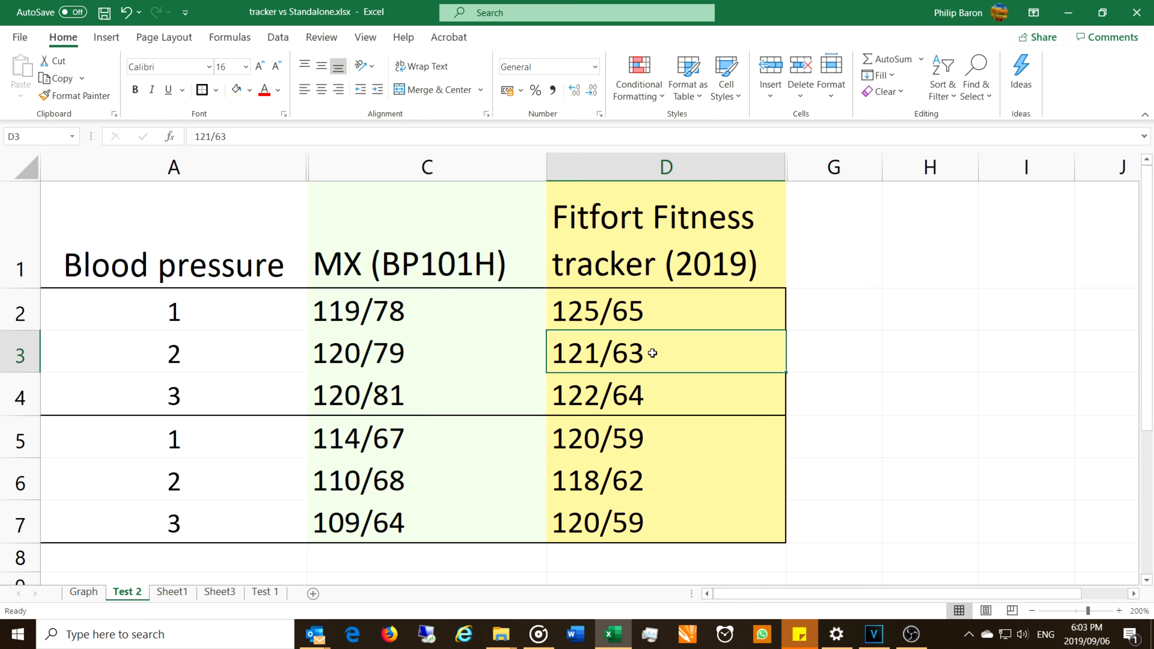
click(667, 396)
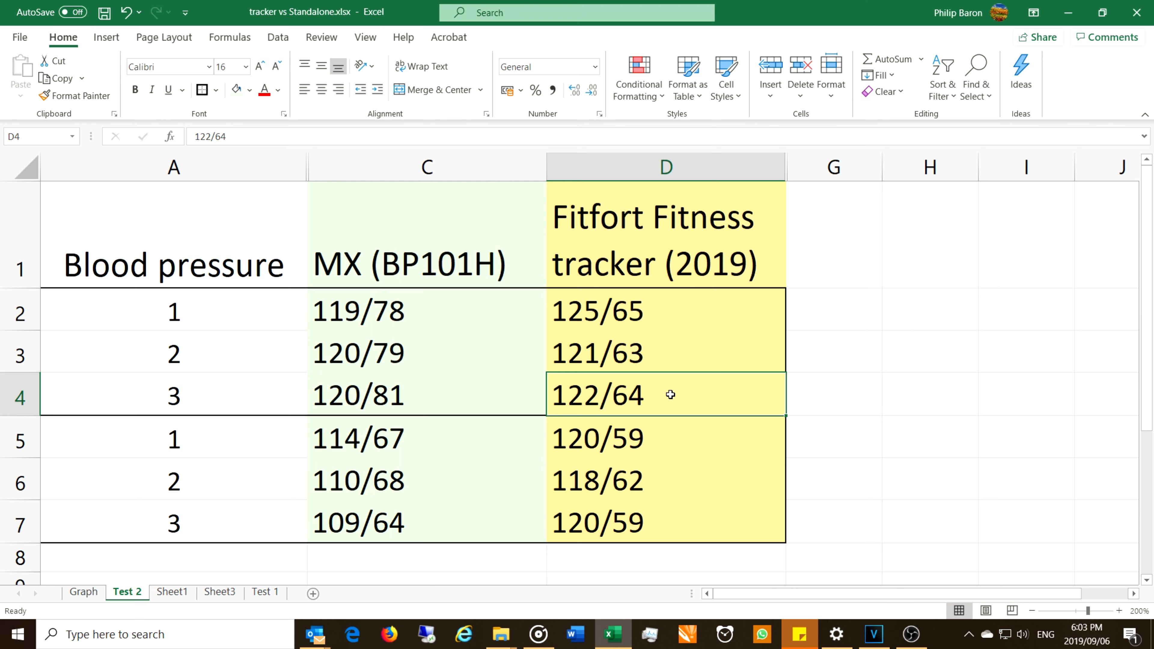
click(358, 396)
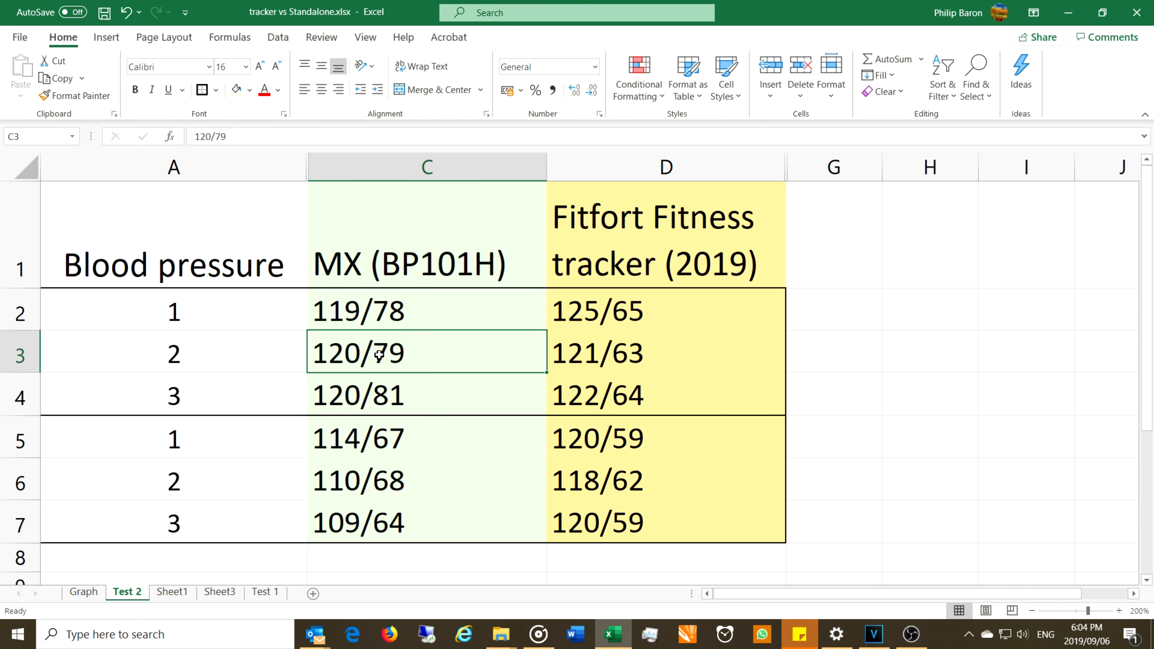
mouse_move(627, 346)
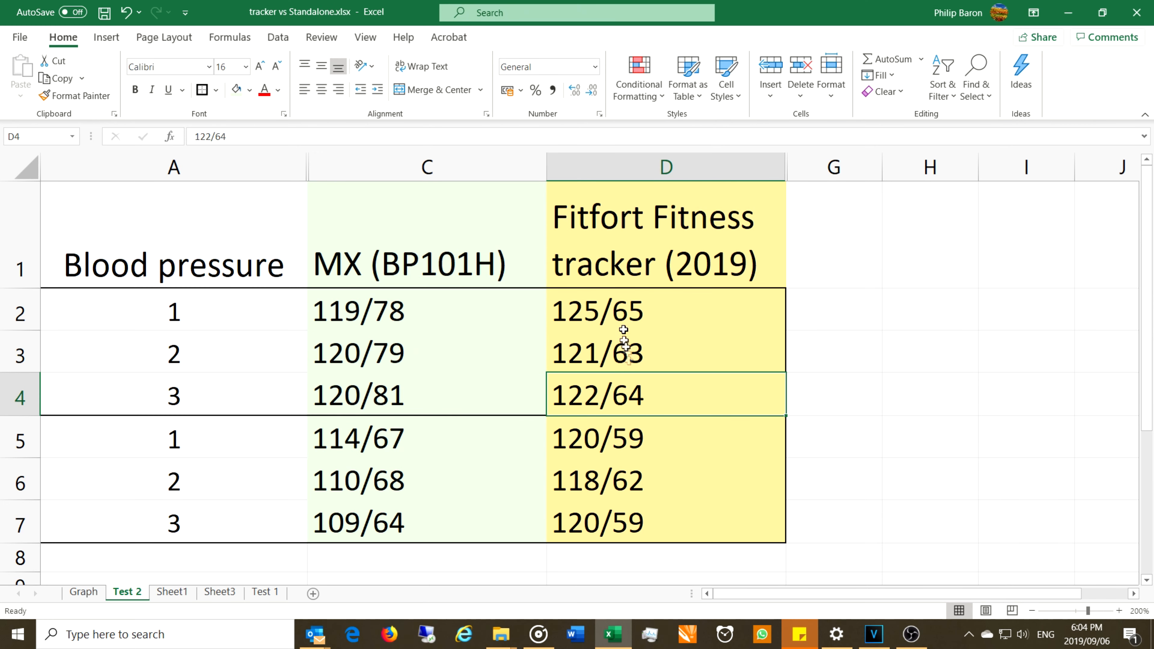
mouse_move(547, 294)
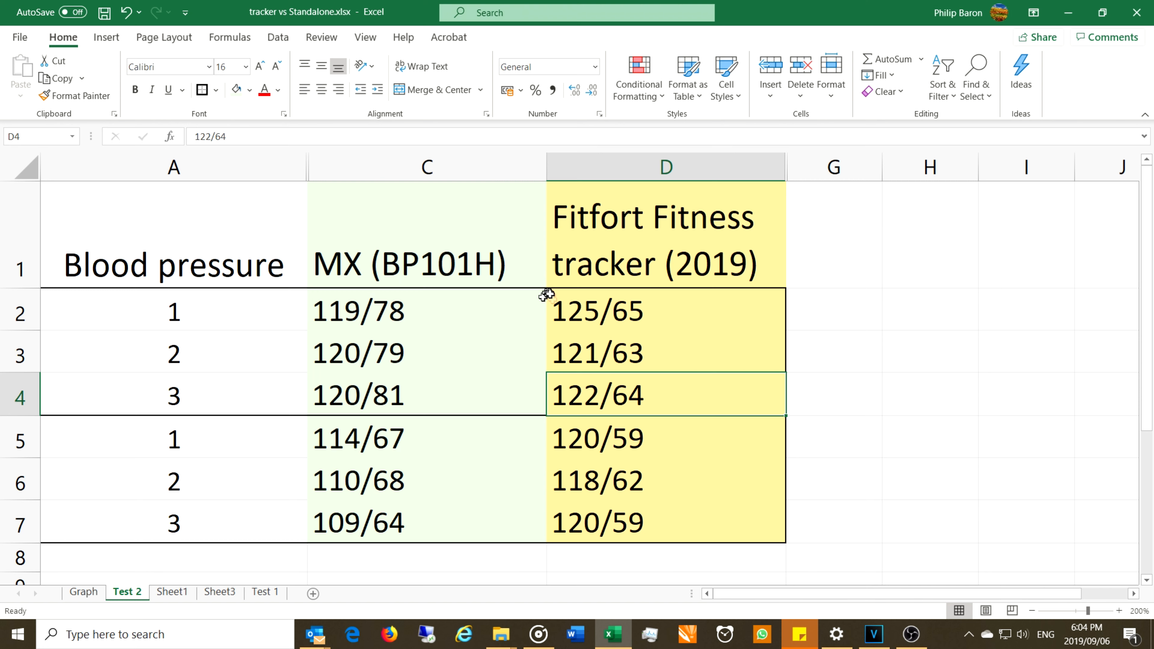
click(664, 310)
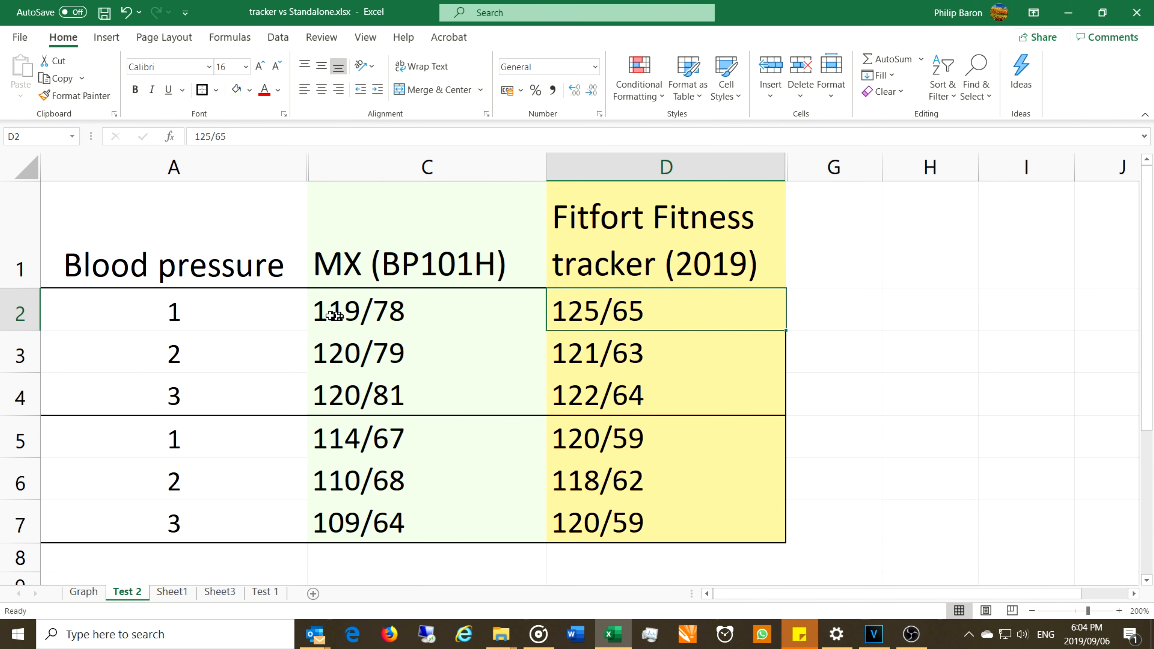
click(359, 311)
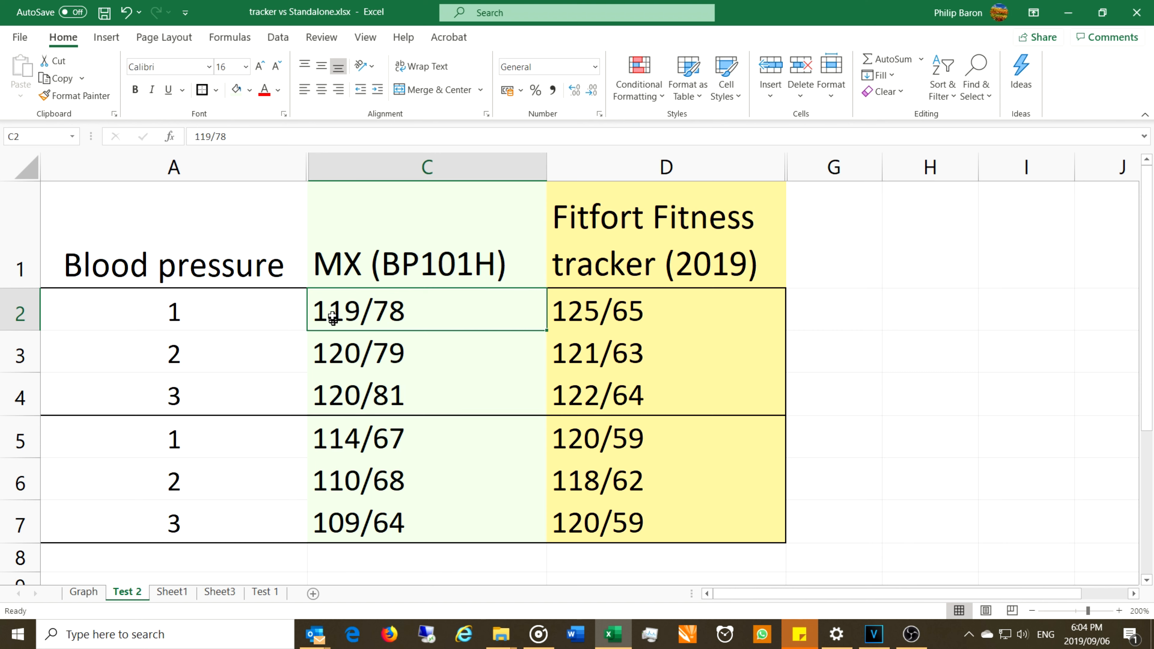
mouse_move(377, 309)
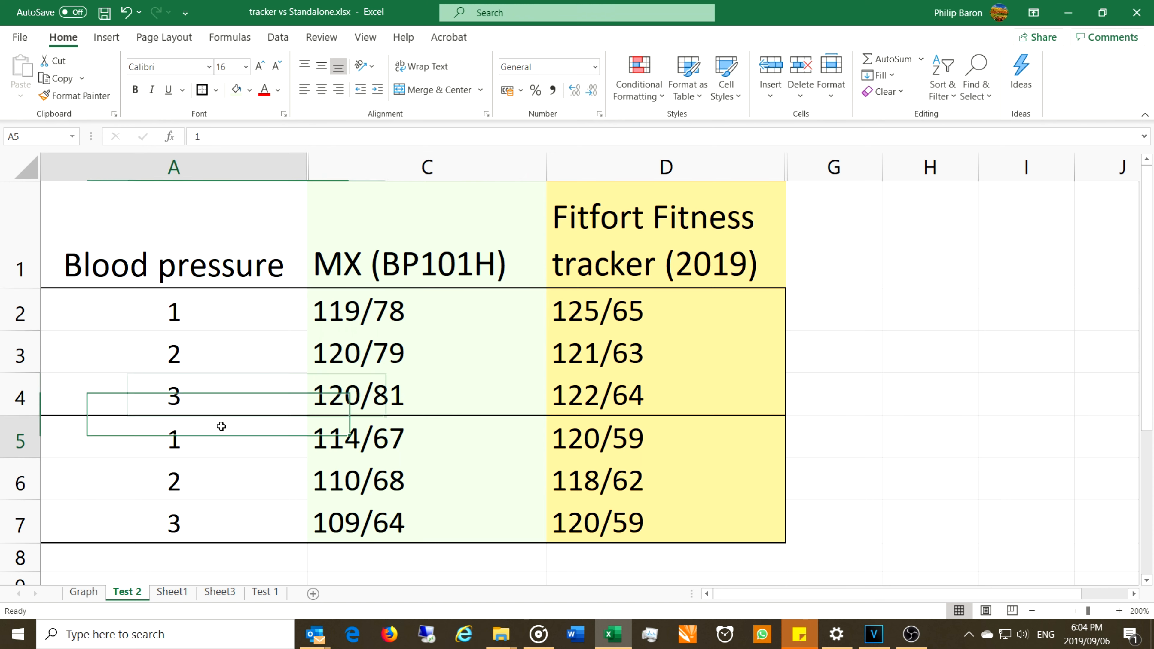
click(174, 439)
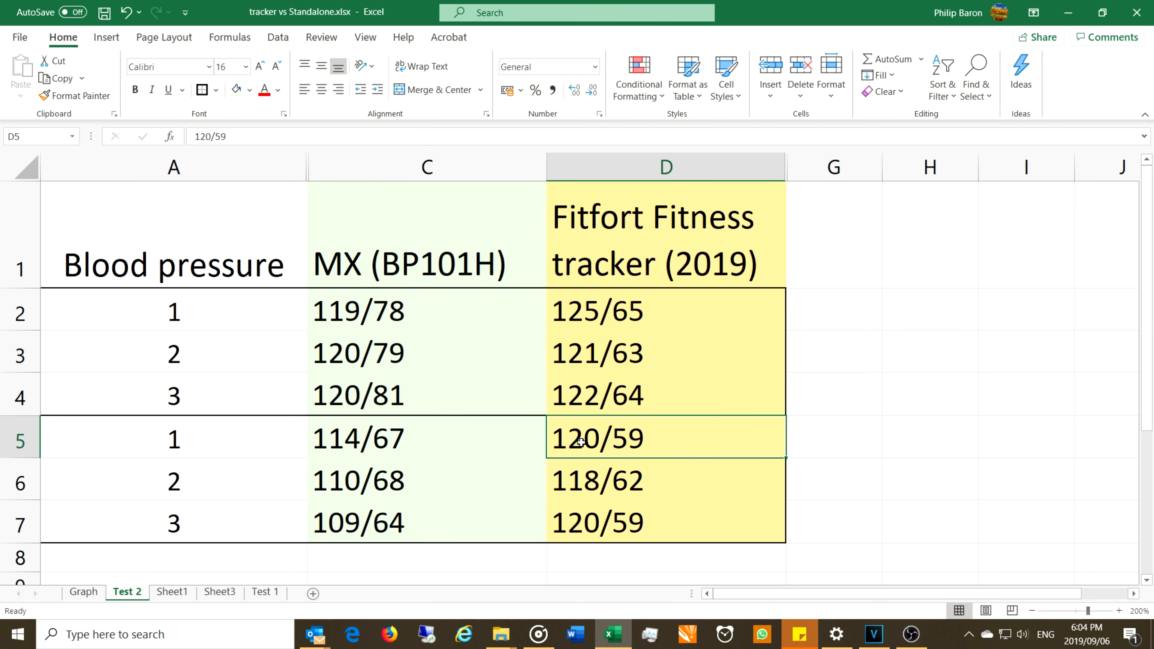
mouse_move(549, 450)
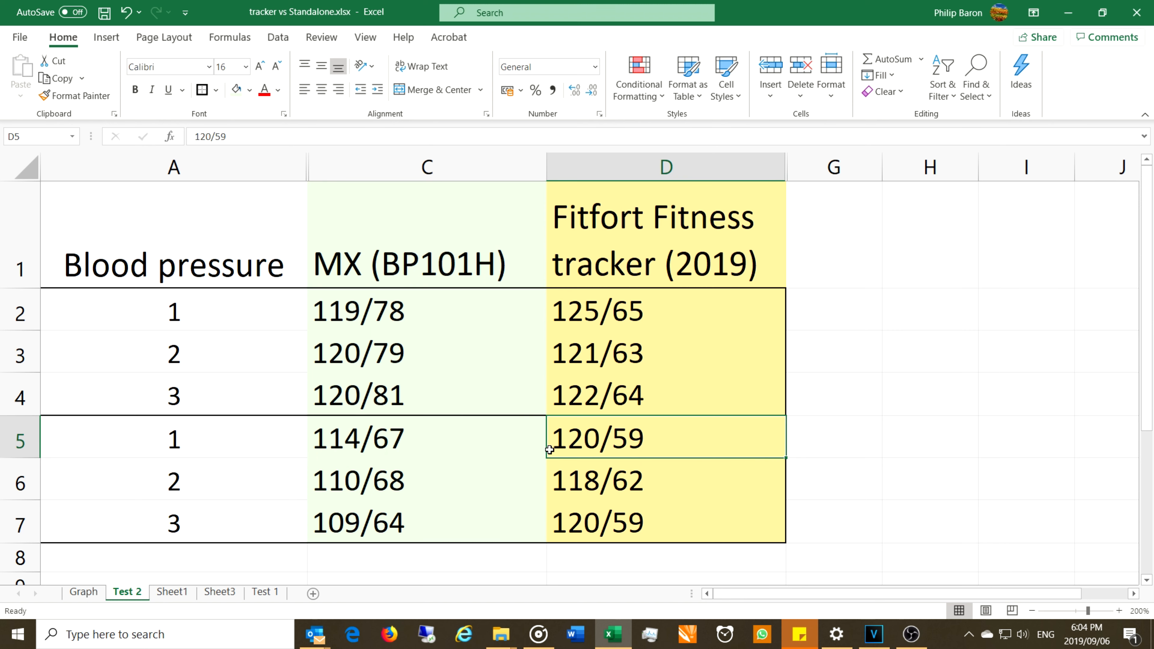
mouse_move(604, 433)
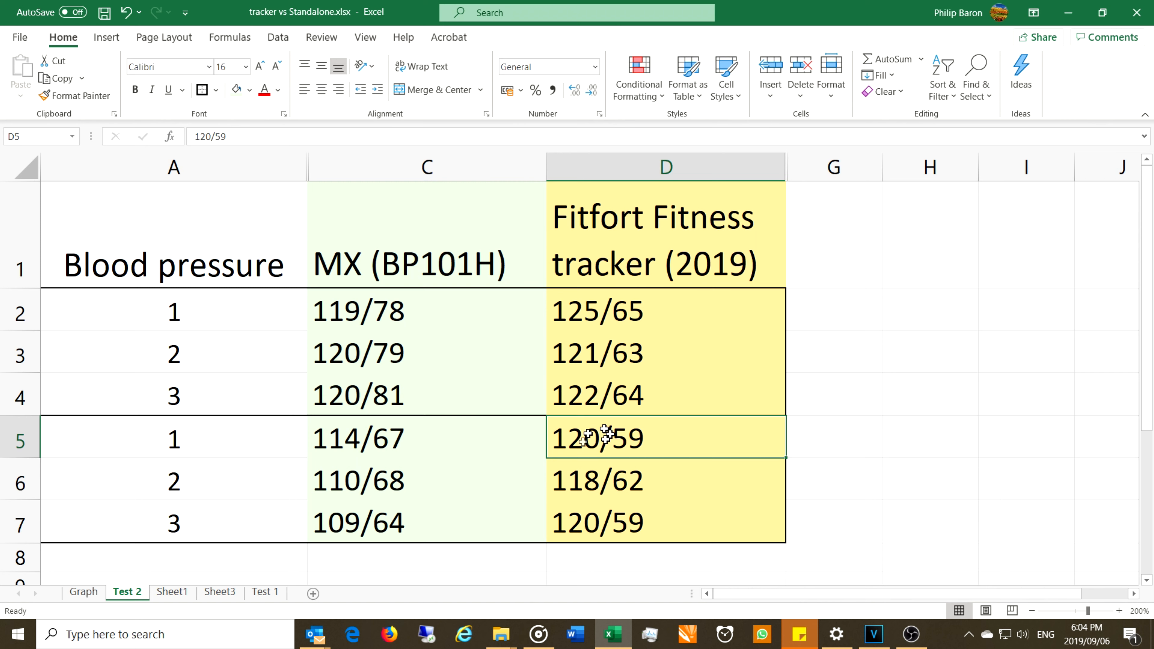
mouse_move(506, 437)
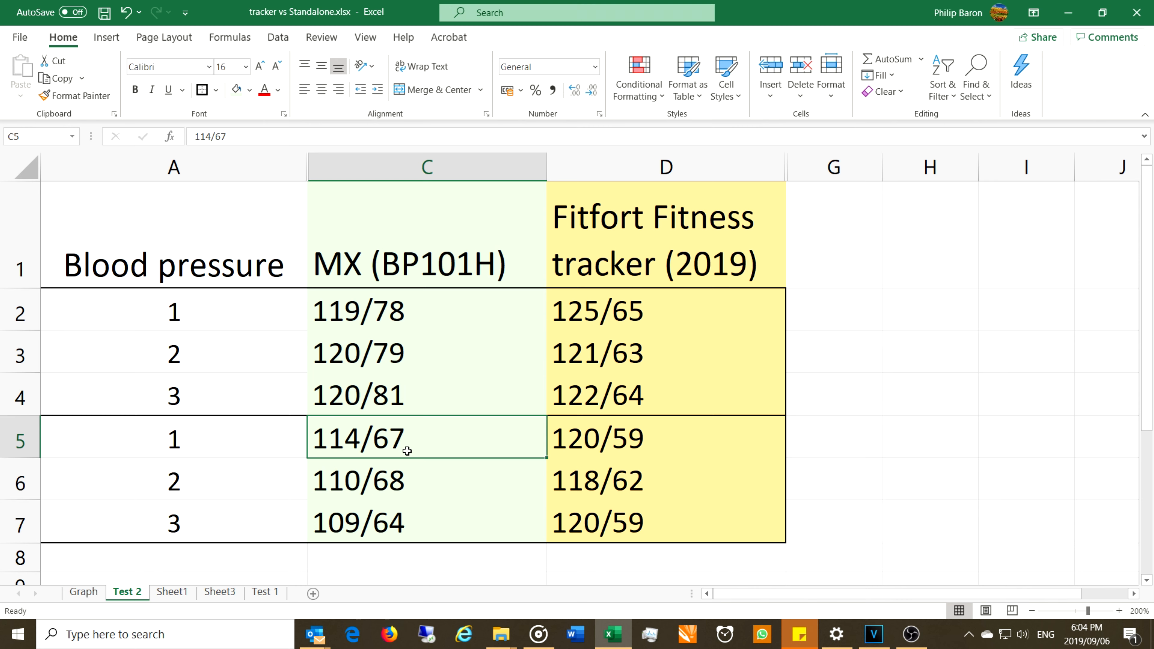
mouse_move(337, 473)
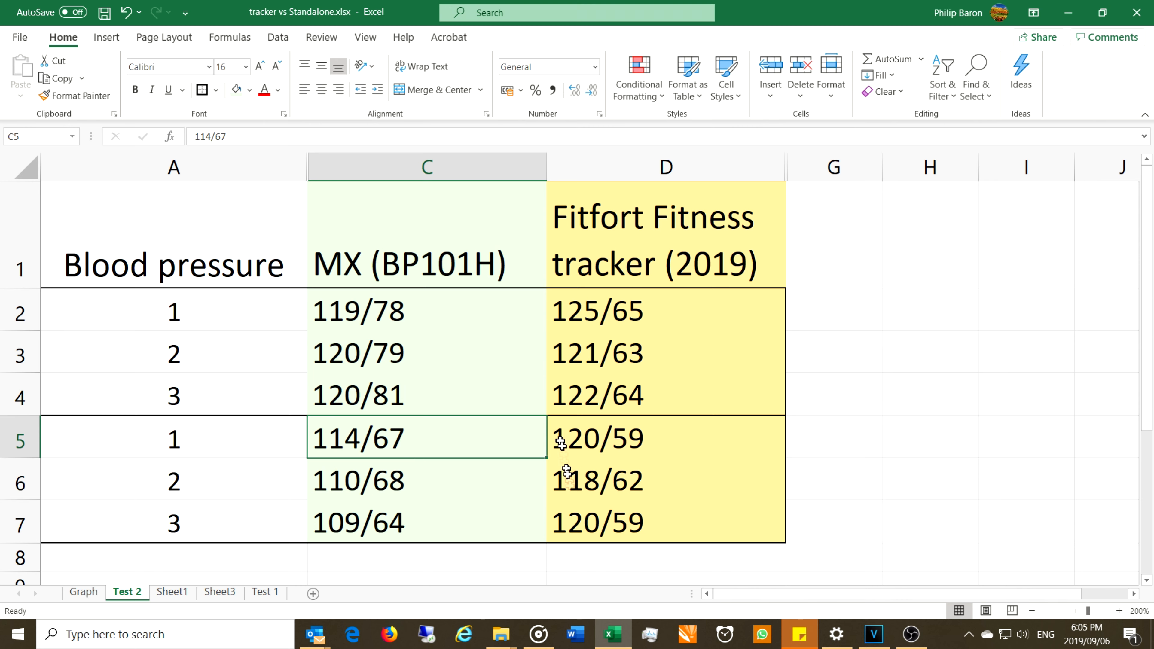
click(596, 480)
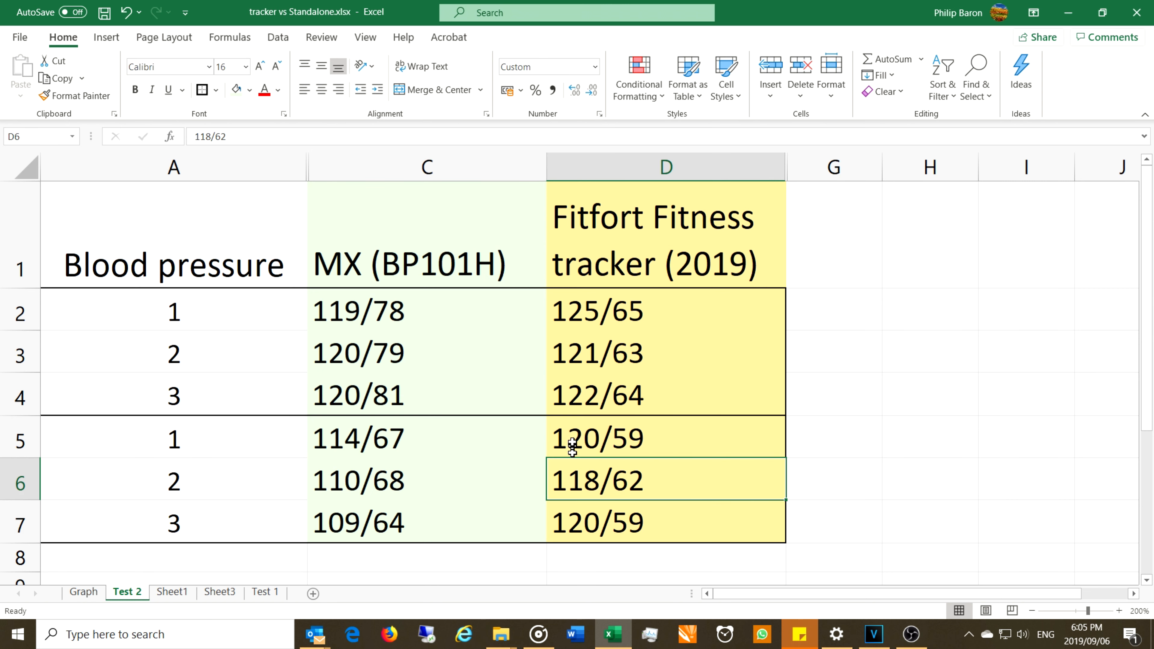
mouse_move(623, 488)
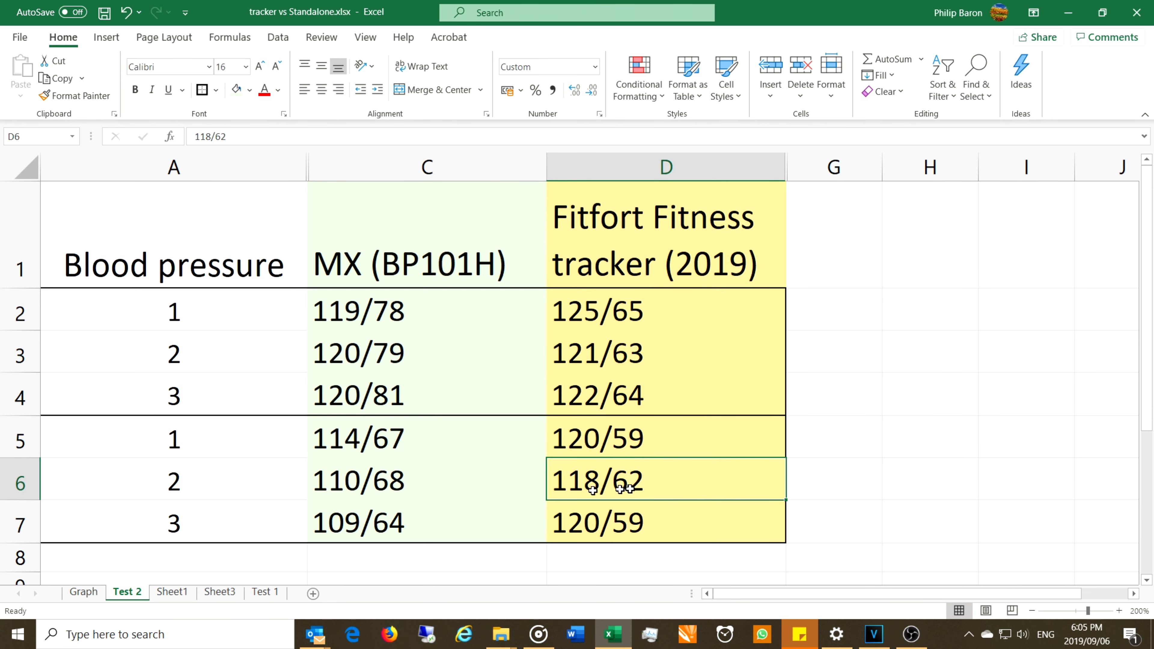
mouse_move(596, 312)
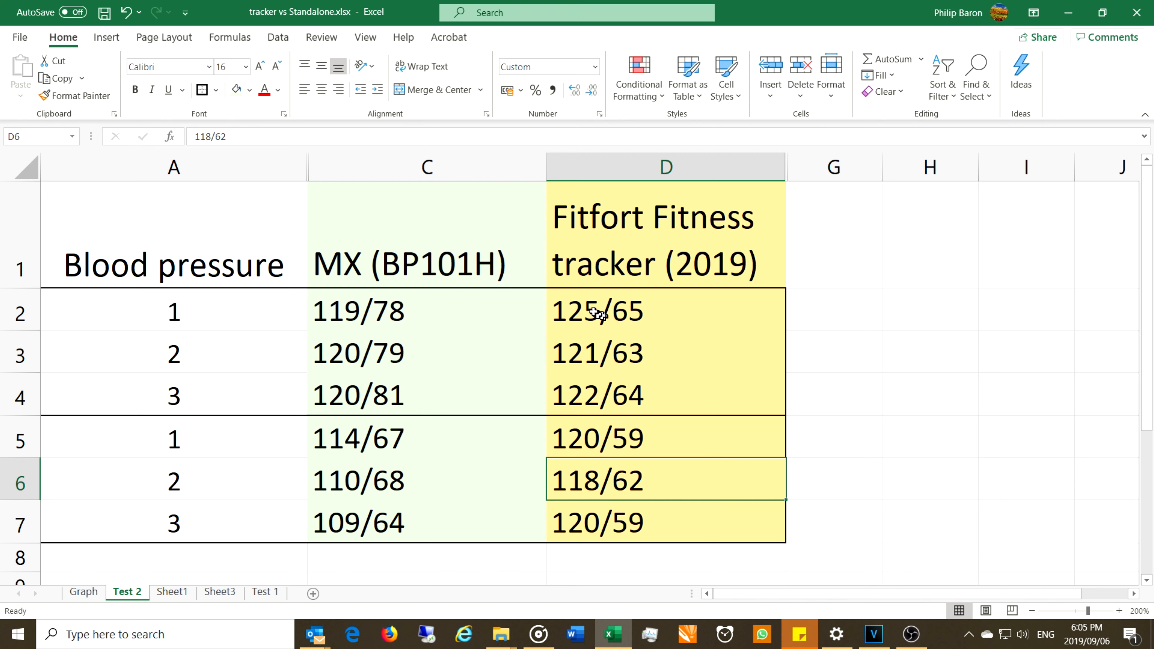
Highlight the MX readings 120/79 through 110/68 and 114/67 with the matching Fitfort column.
drag(597, 311, 596, 522)
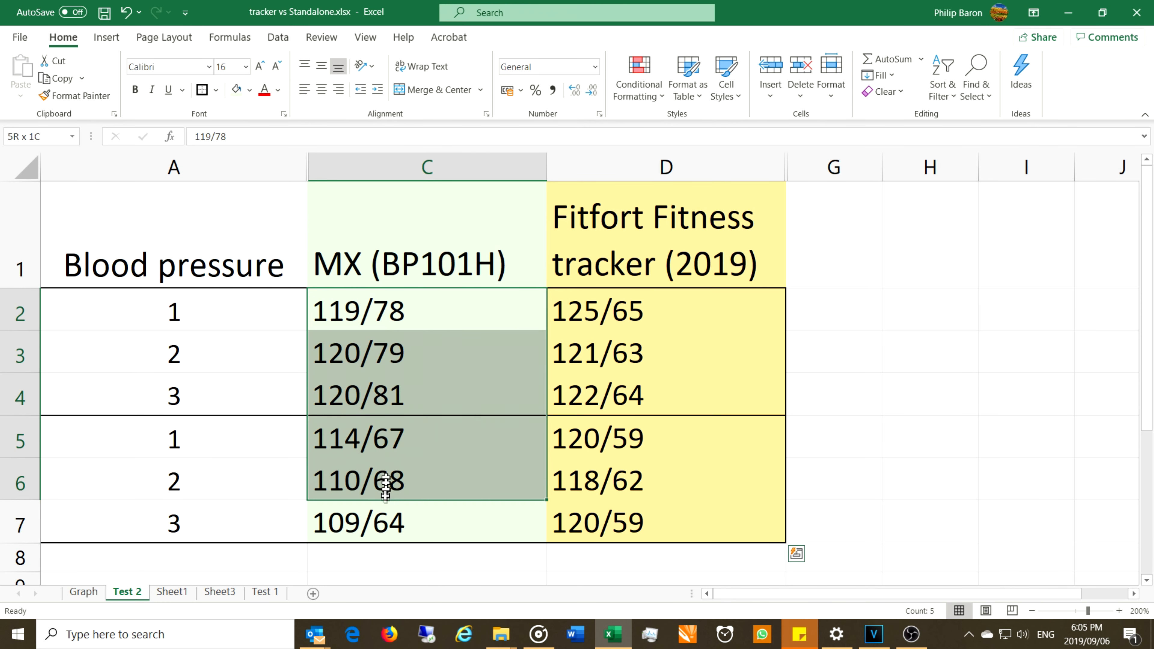
click(360, 439)
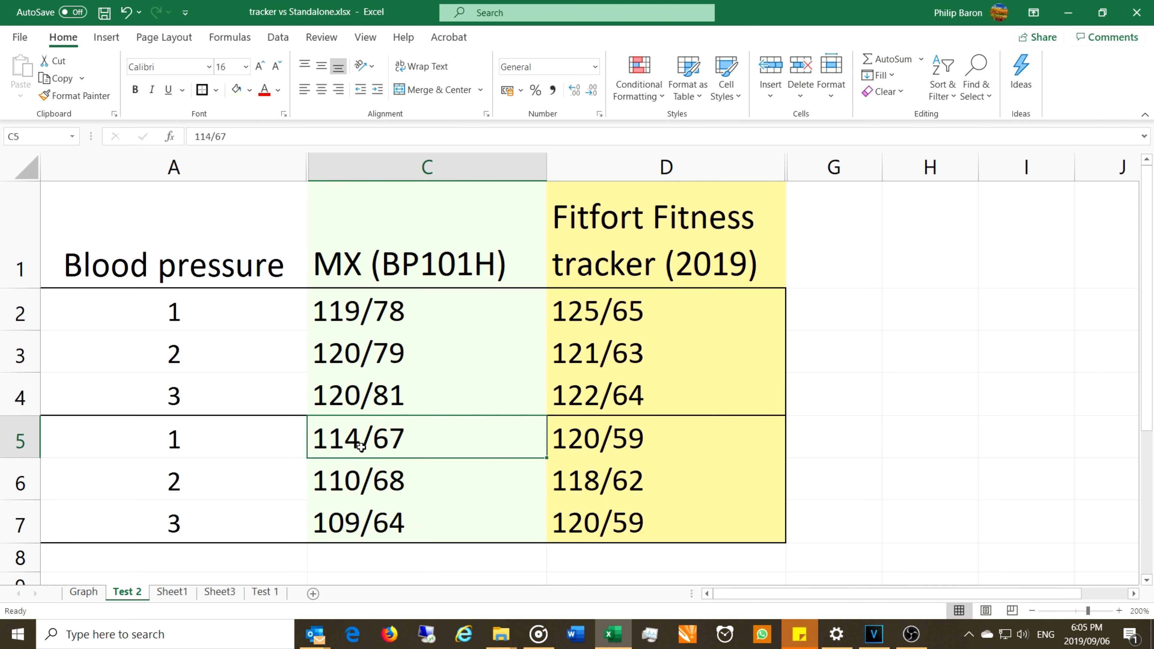
mouse_move(333, 447)
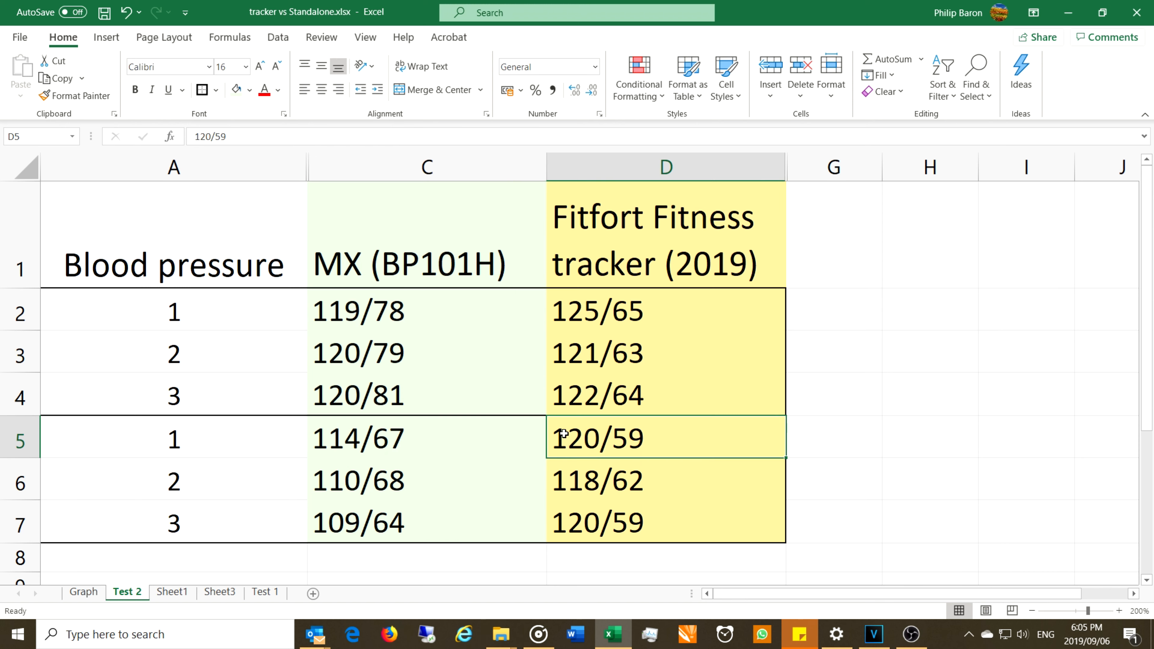
mouse_move(570, 520)
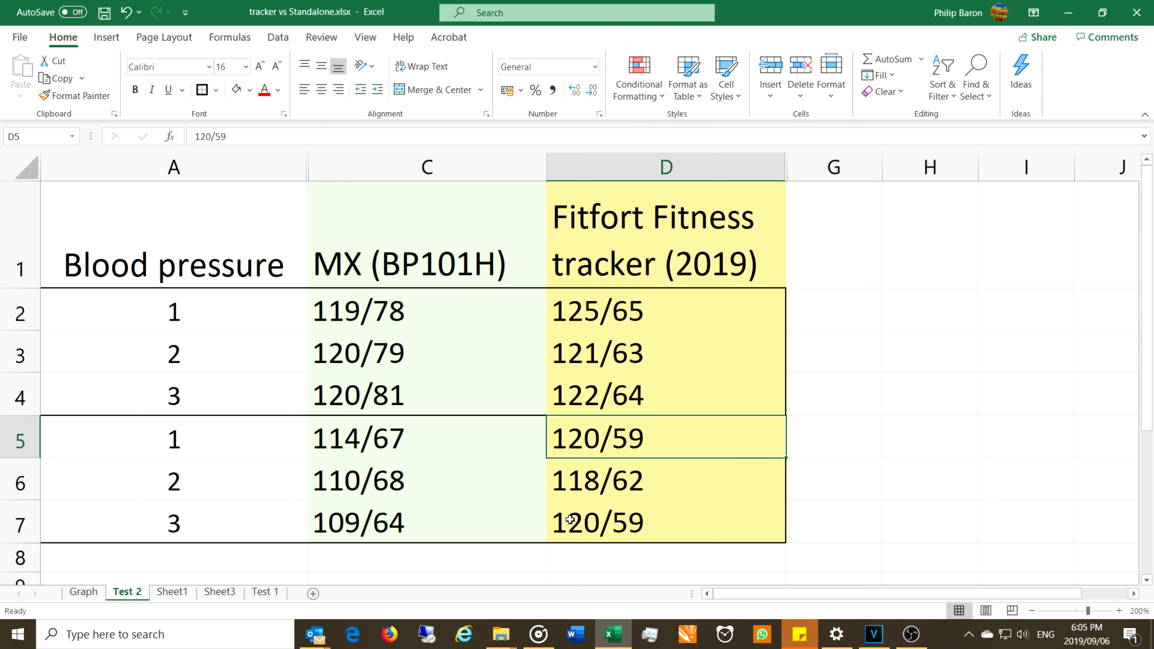
drag(666, 438, 666, 523)
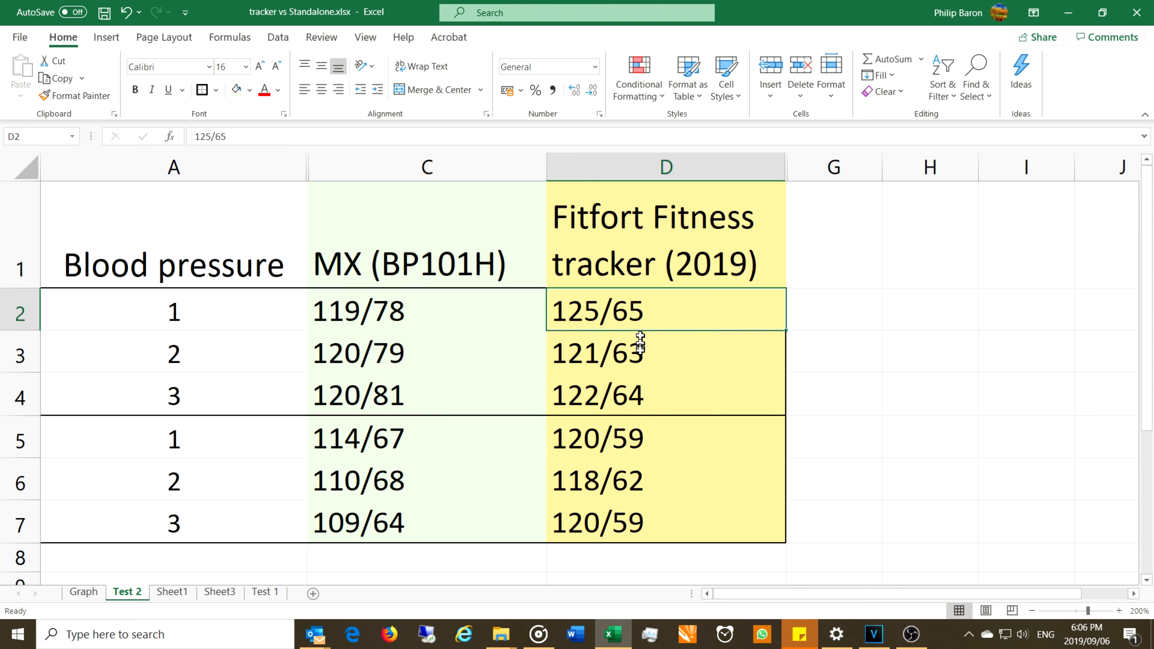
click(665, 394)
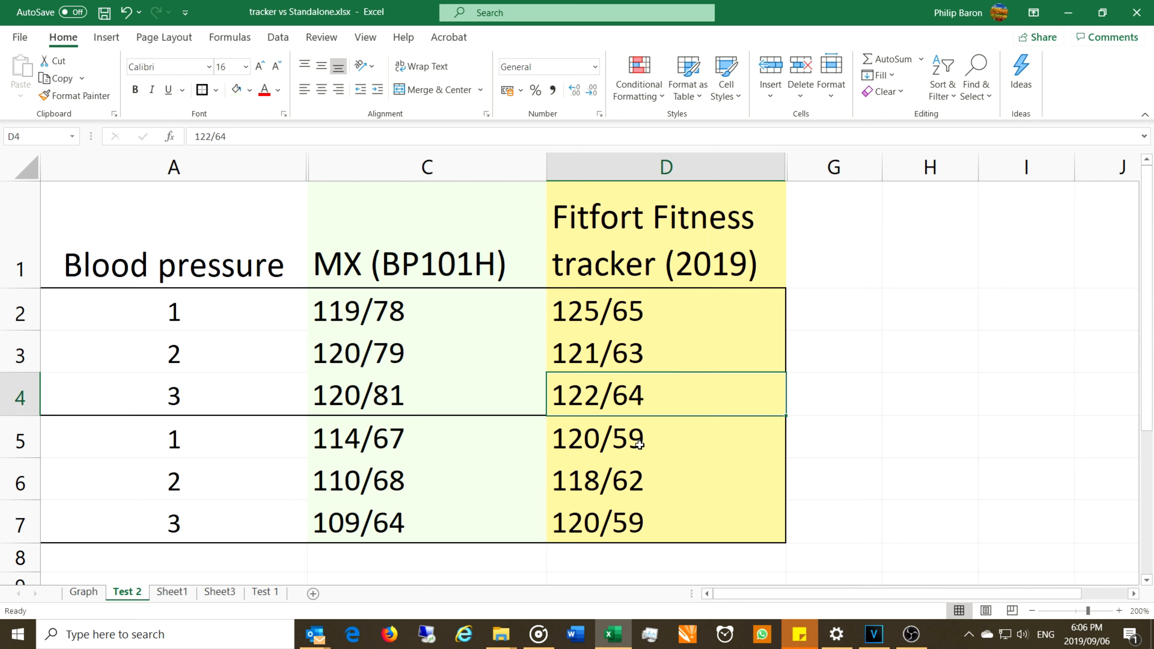
click(665, 437)
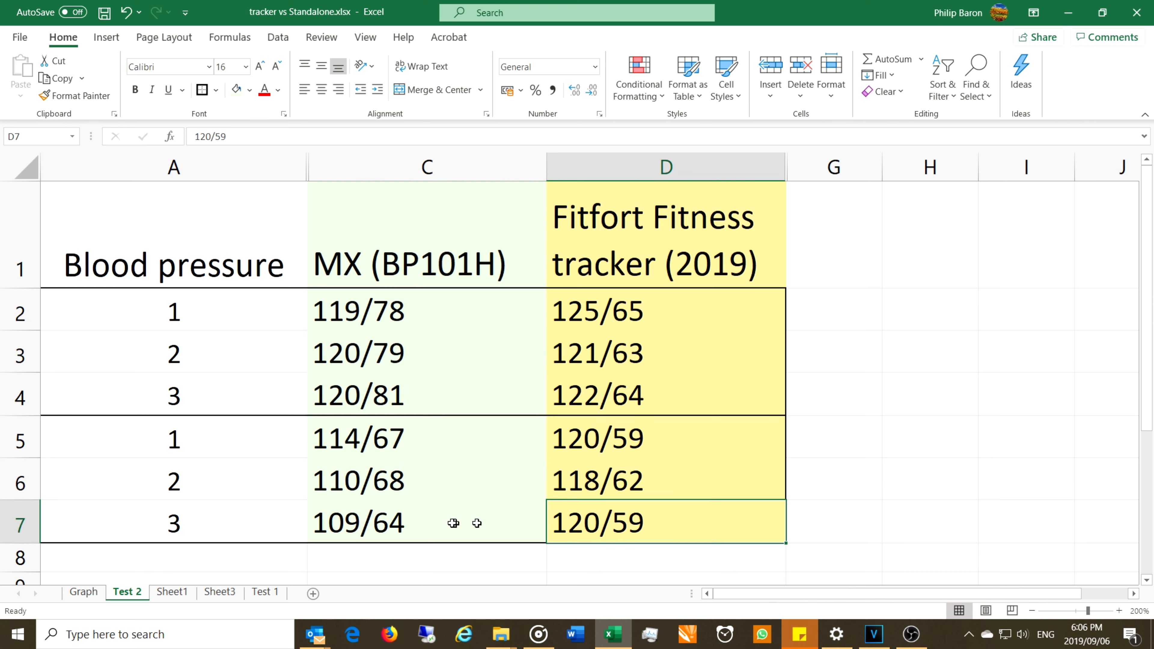
mouse_move(518, 455)
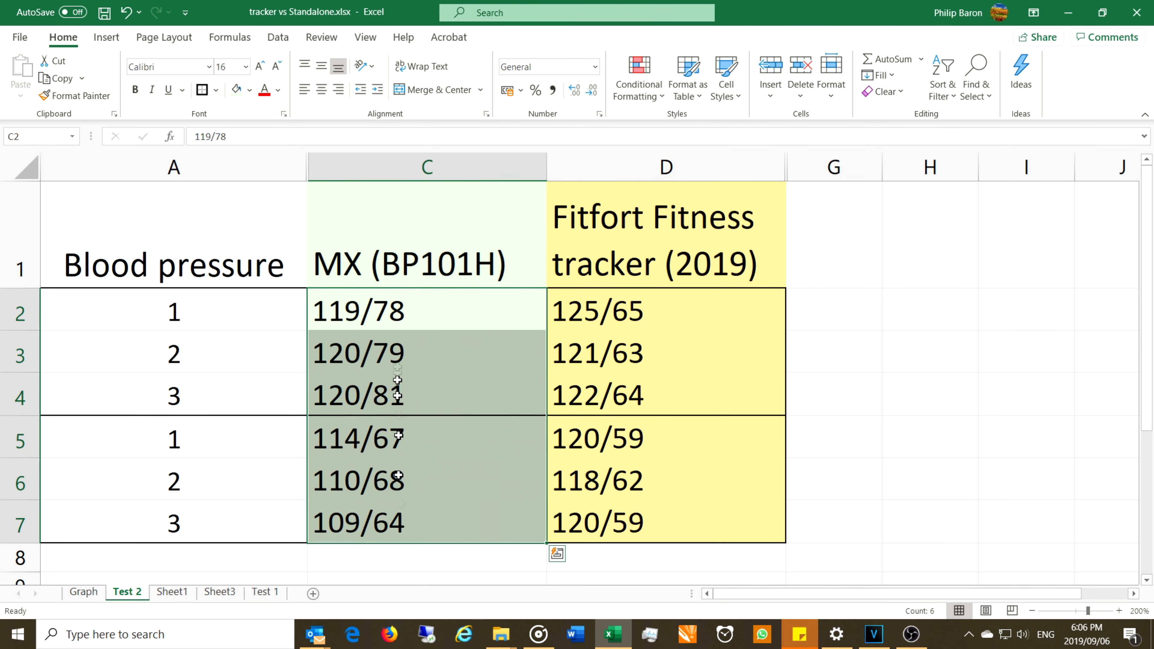
mouse_move(397, 343)
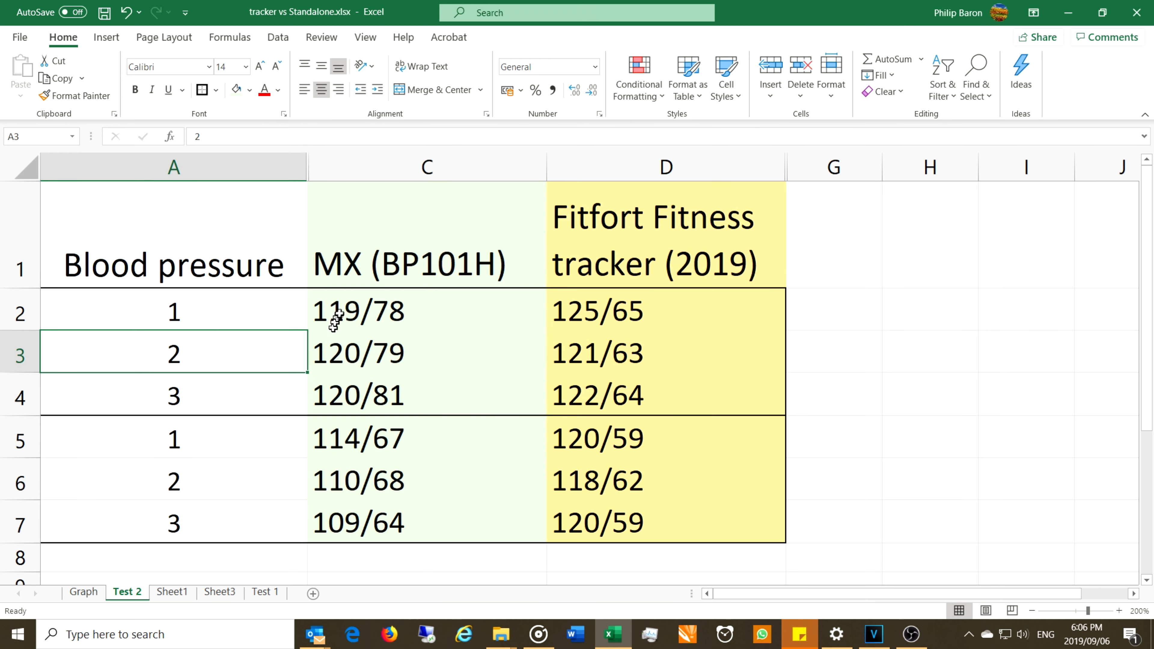
click(358, 311)
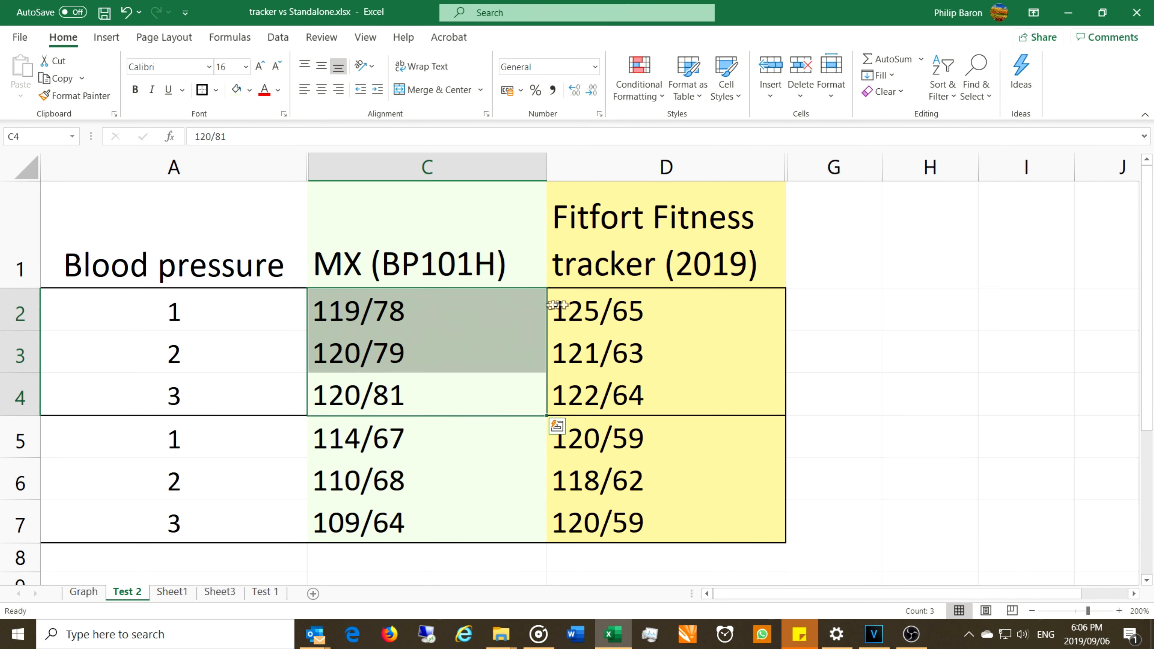
click(596, 310)
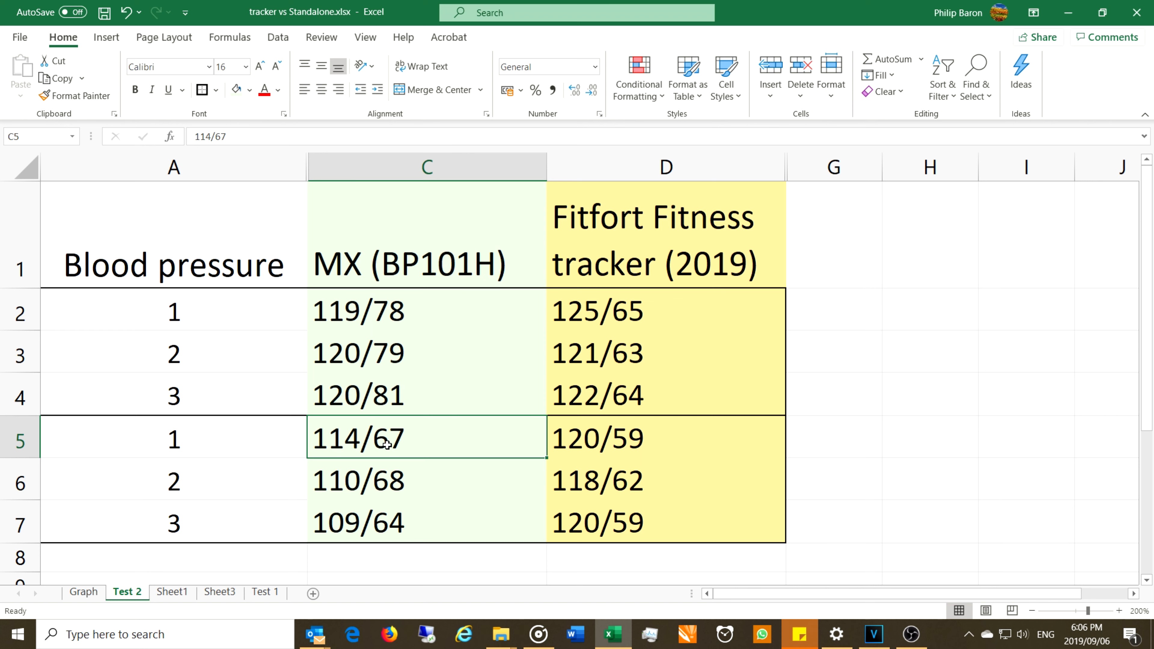
mouse_move(361, 441)
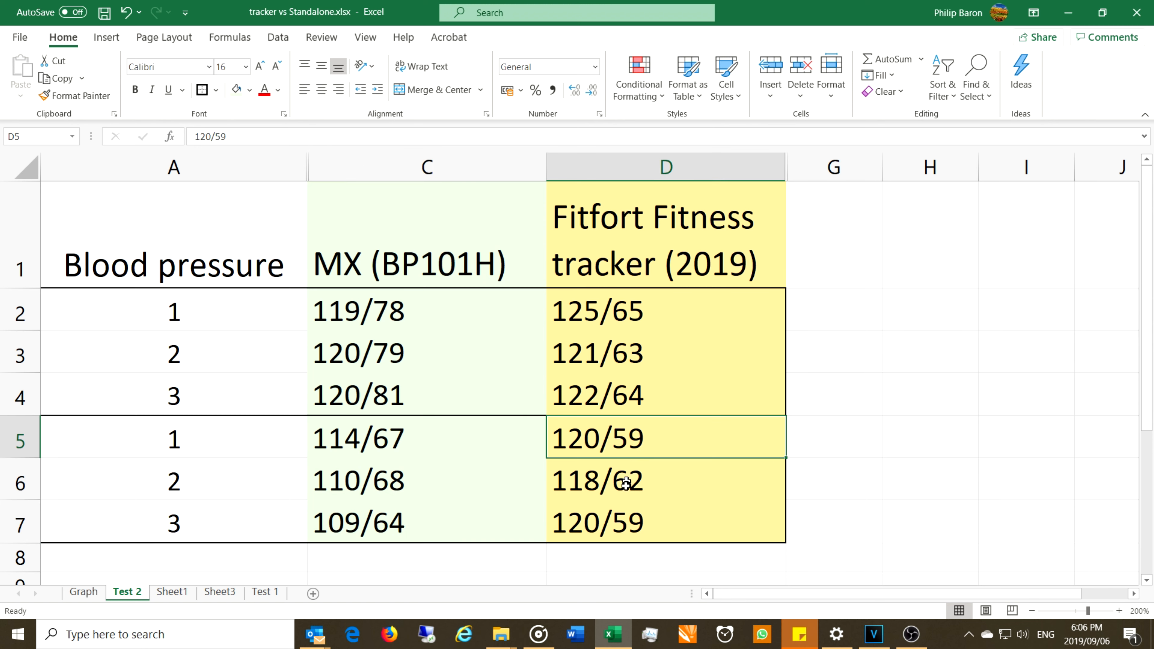
click(634, 522)
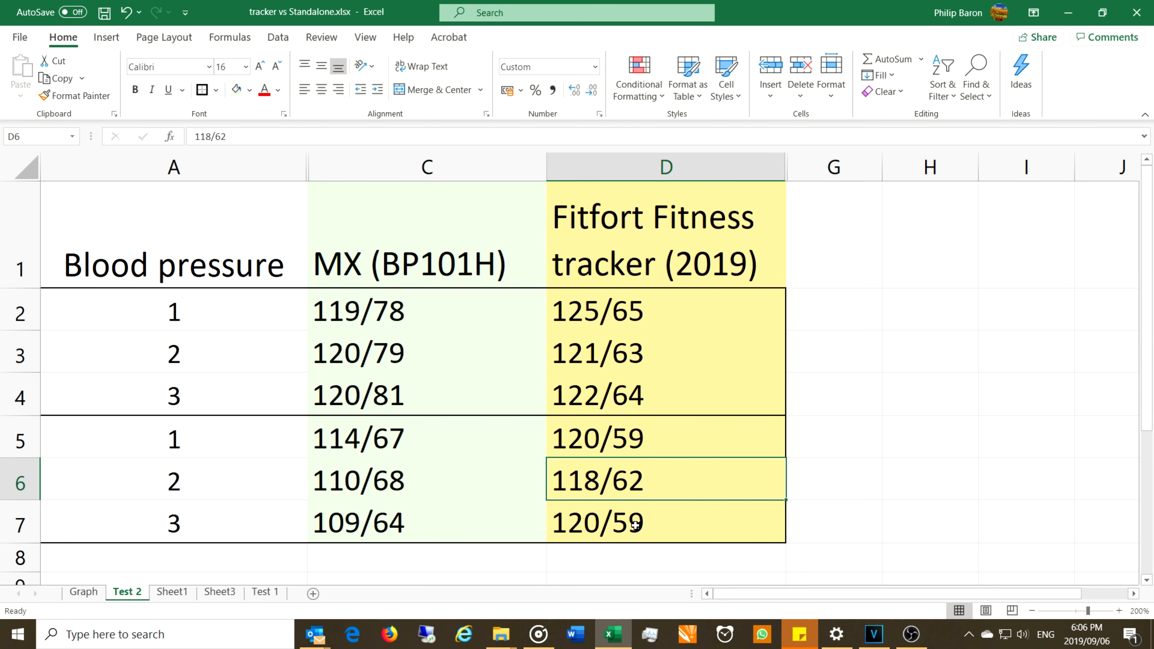
click(665, 522)
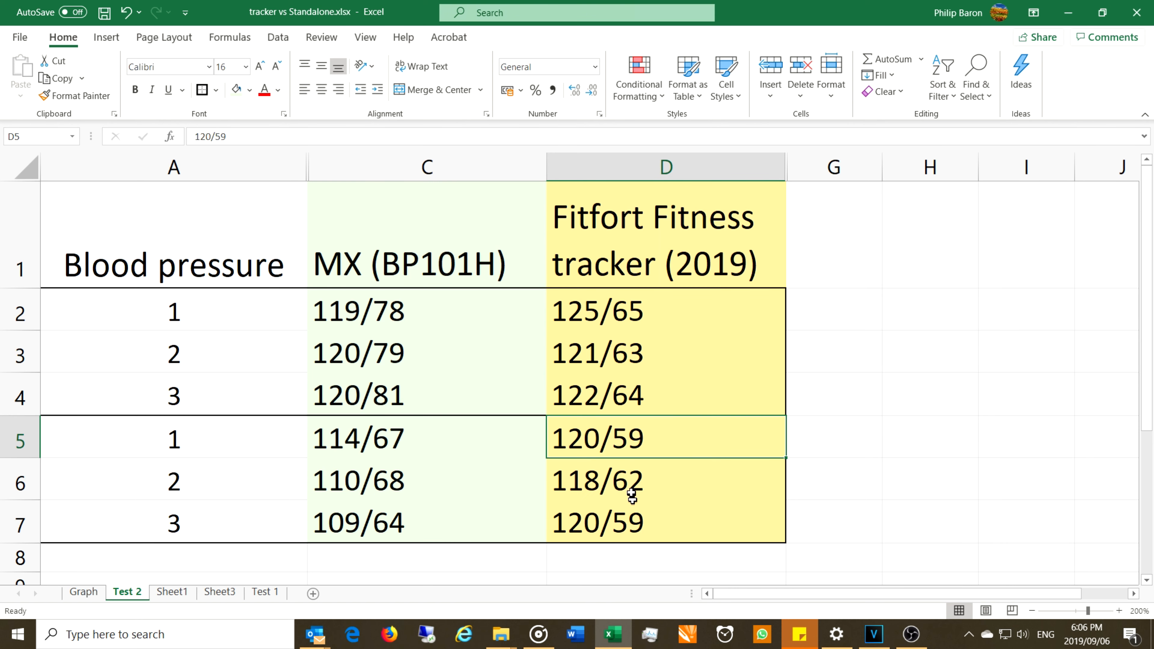
Switch to the Graph sheet showing the Comparison of Blood pressures line chart.
click(83, 591)
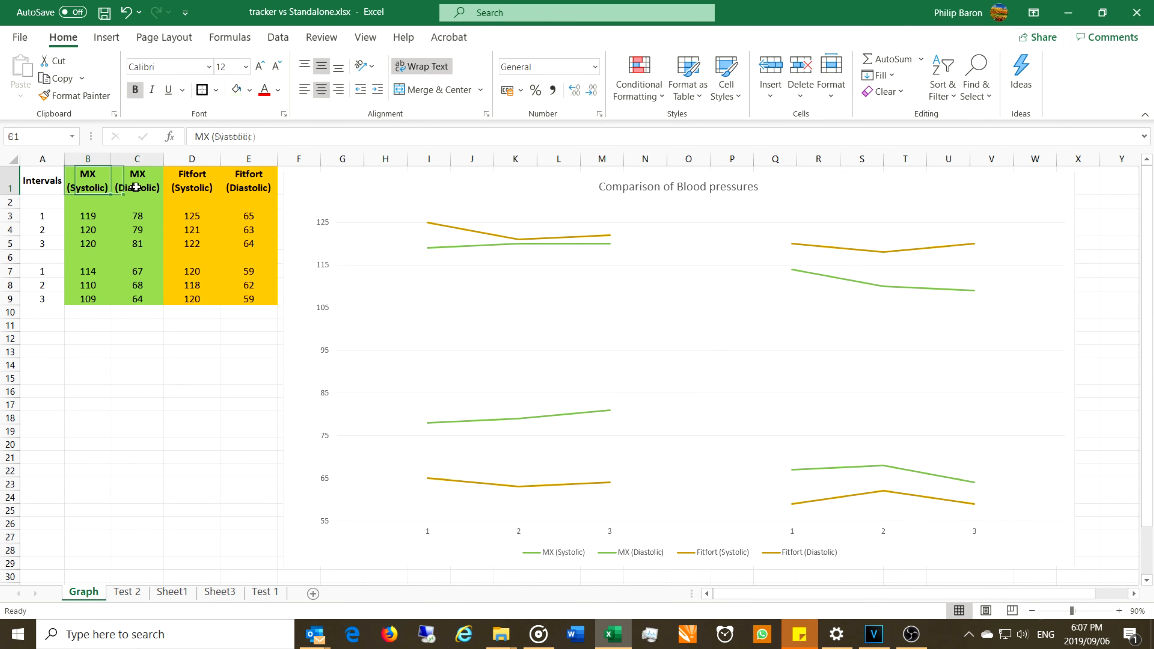
click(86, 216)
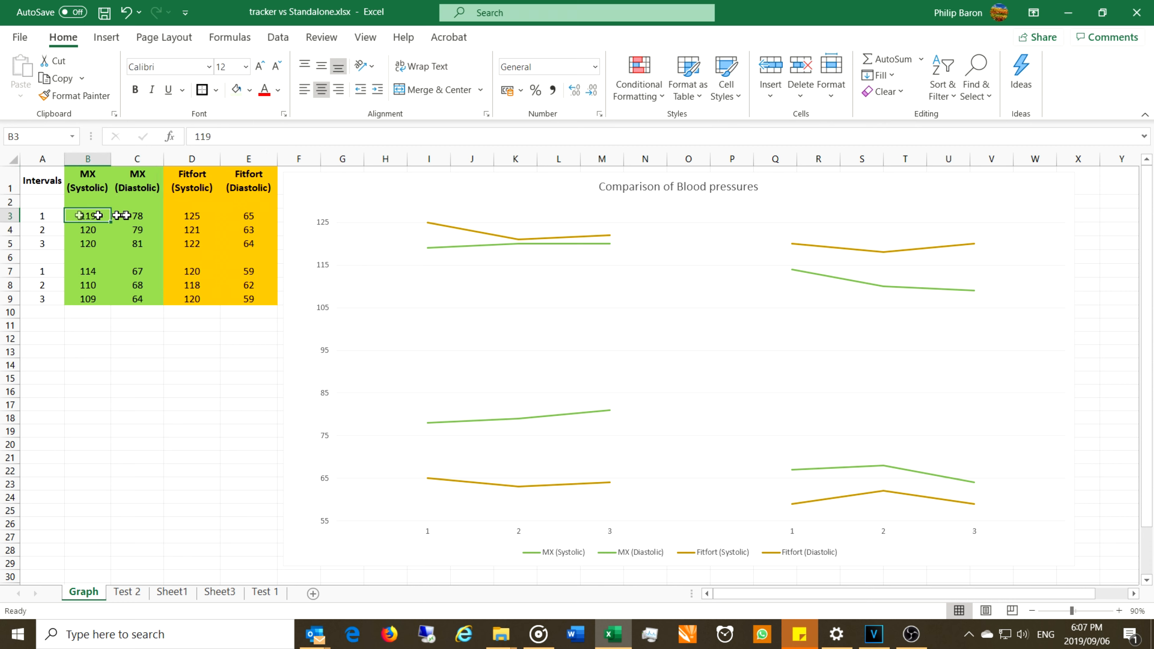
click(137, 216)
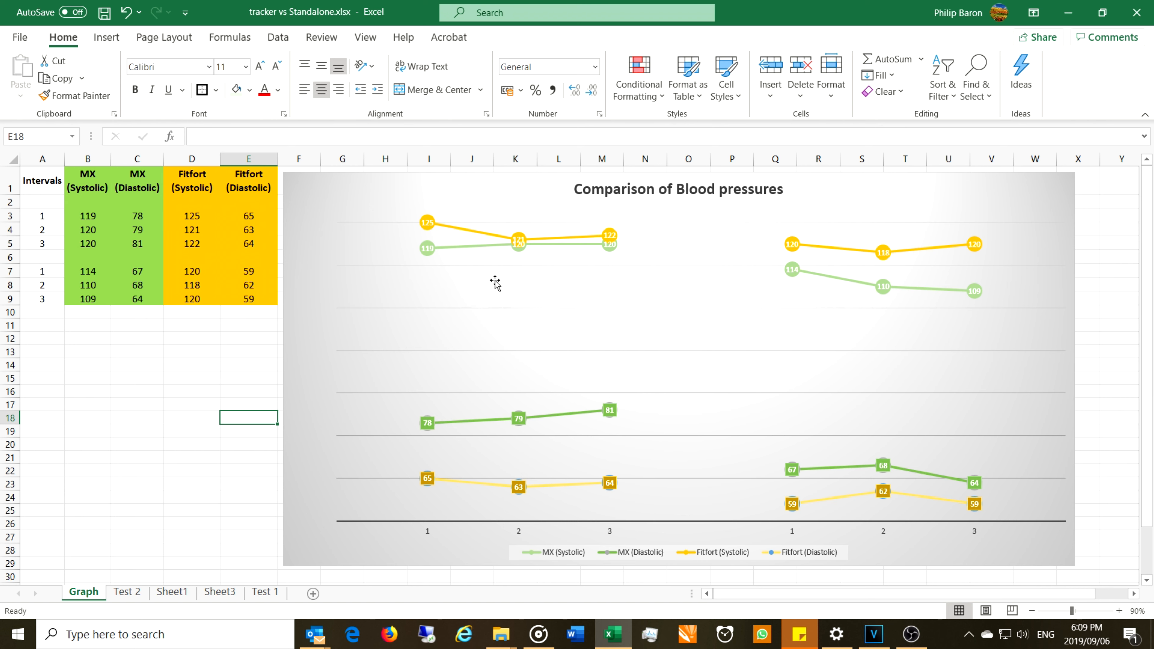
mouse_move(449, 545)
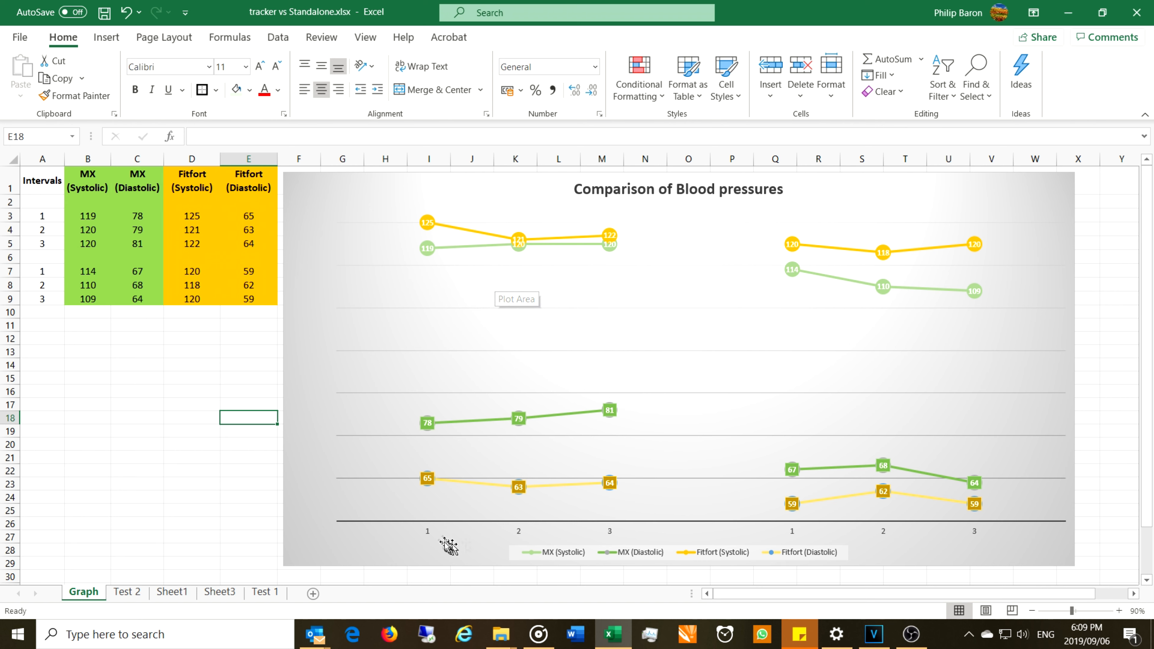
mouse_move(535, 538)
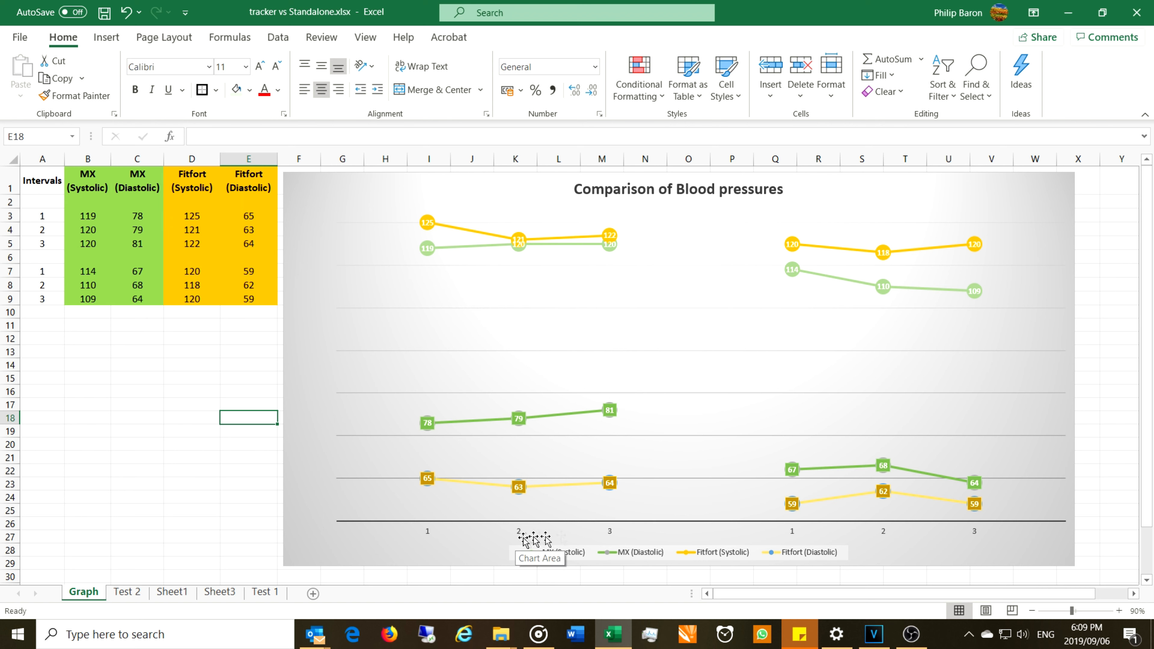
click(42, 201)
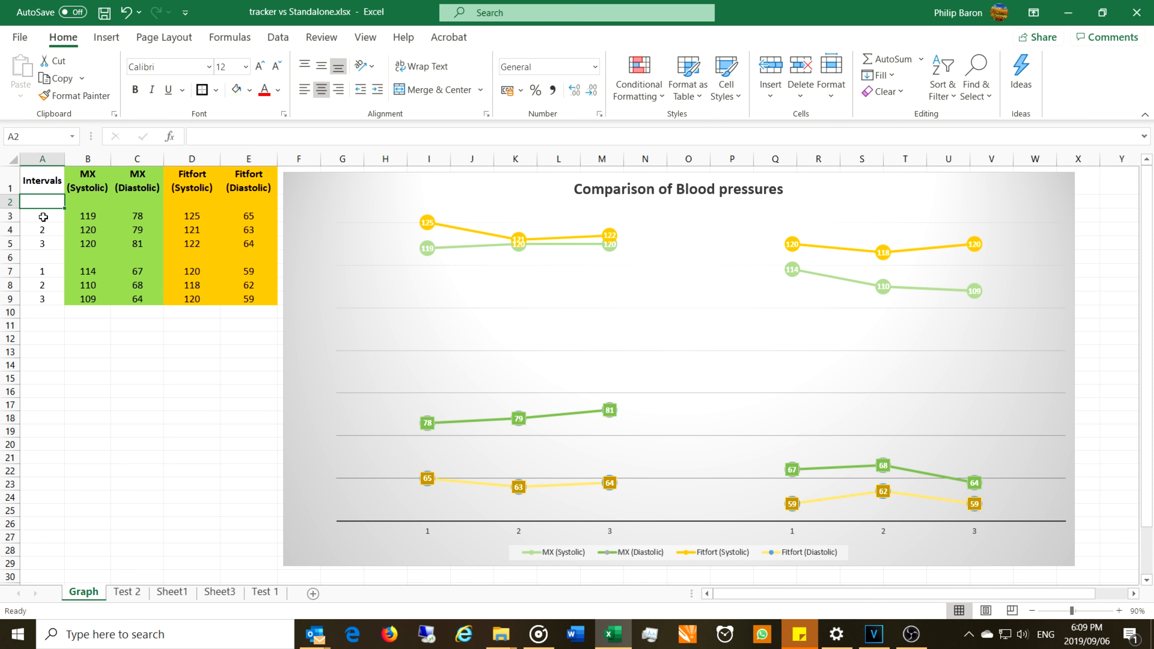
click(88, 216)
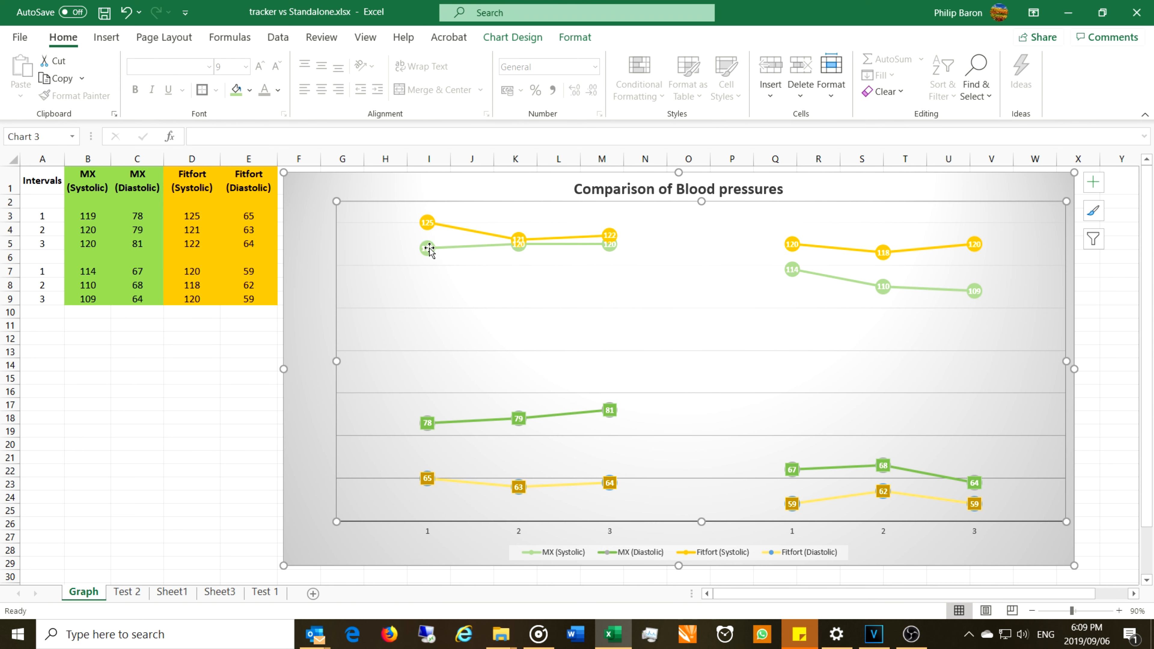
mouse_move(433, 271)
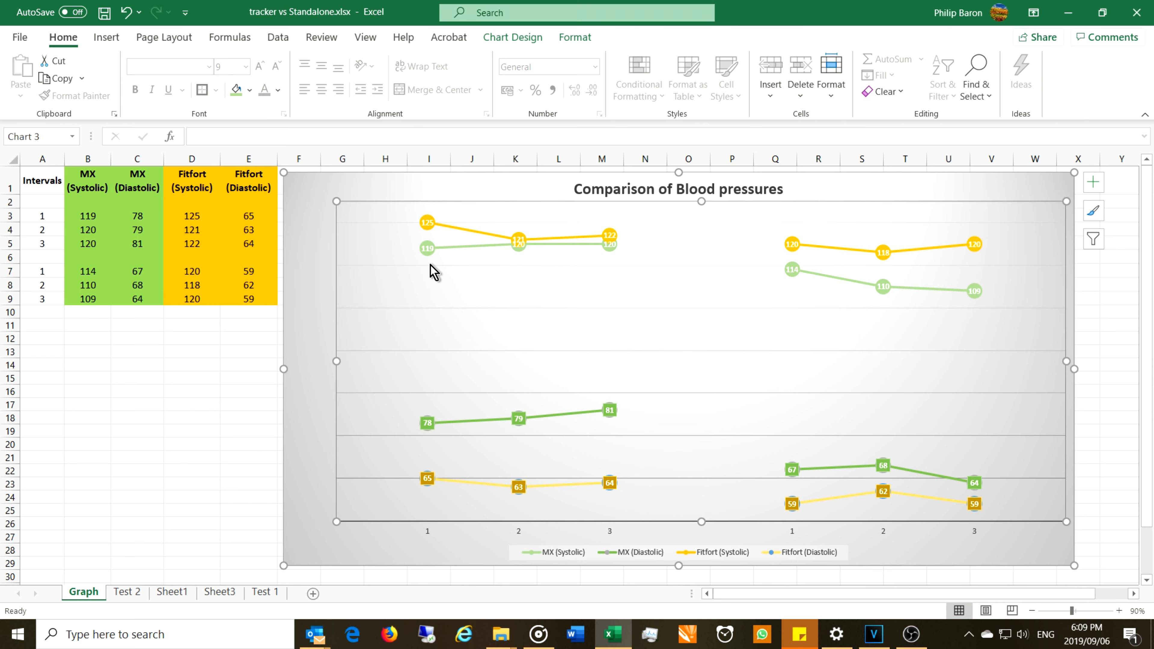
mouse_move(434, 224)
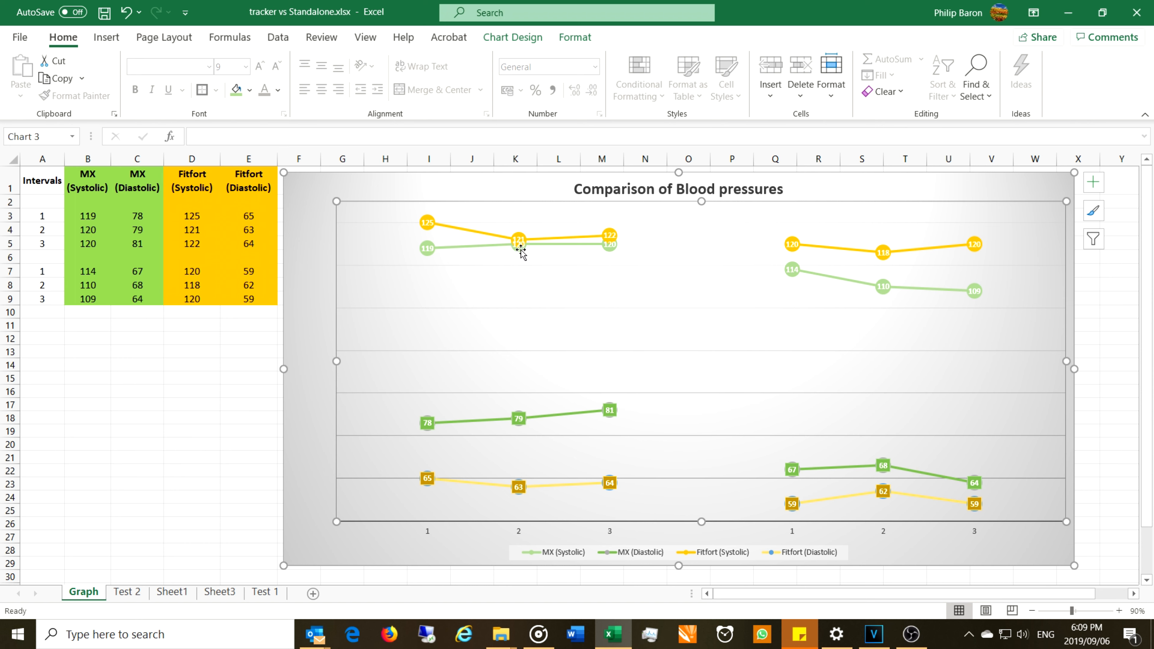
mouse_move(257, 234)
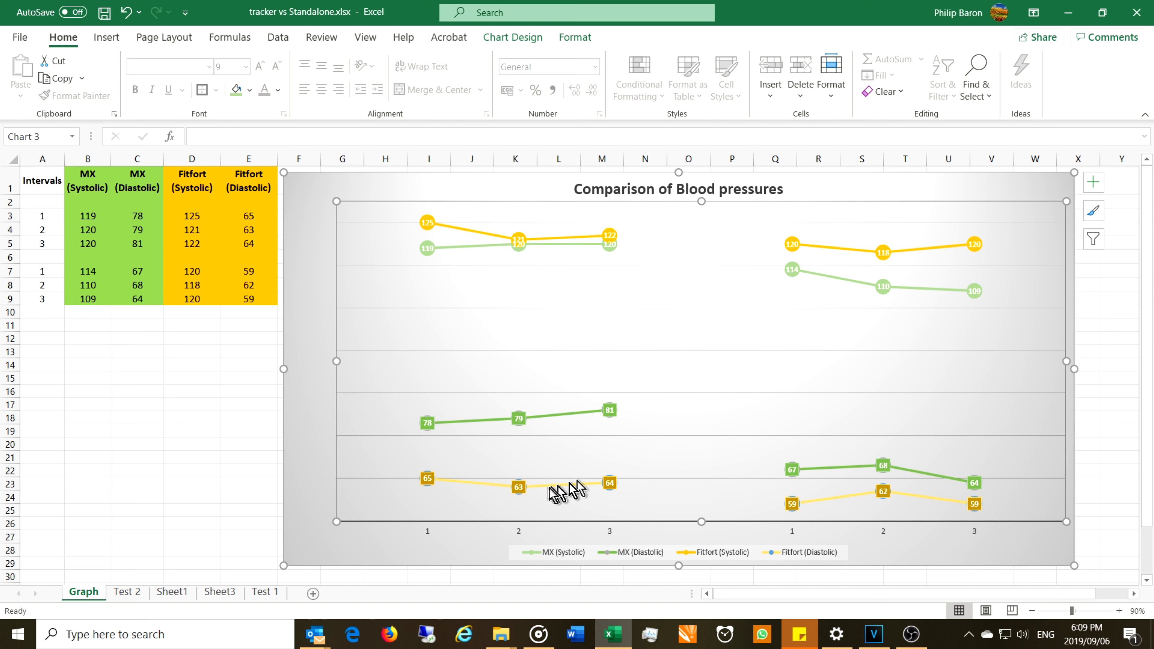
mouse_move(536, 499)
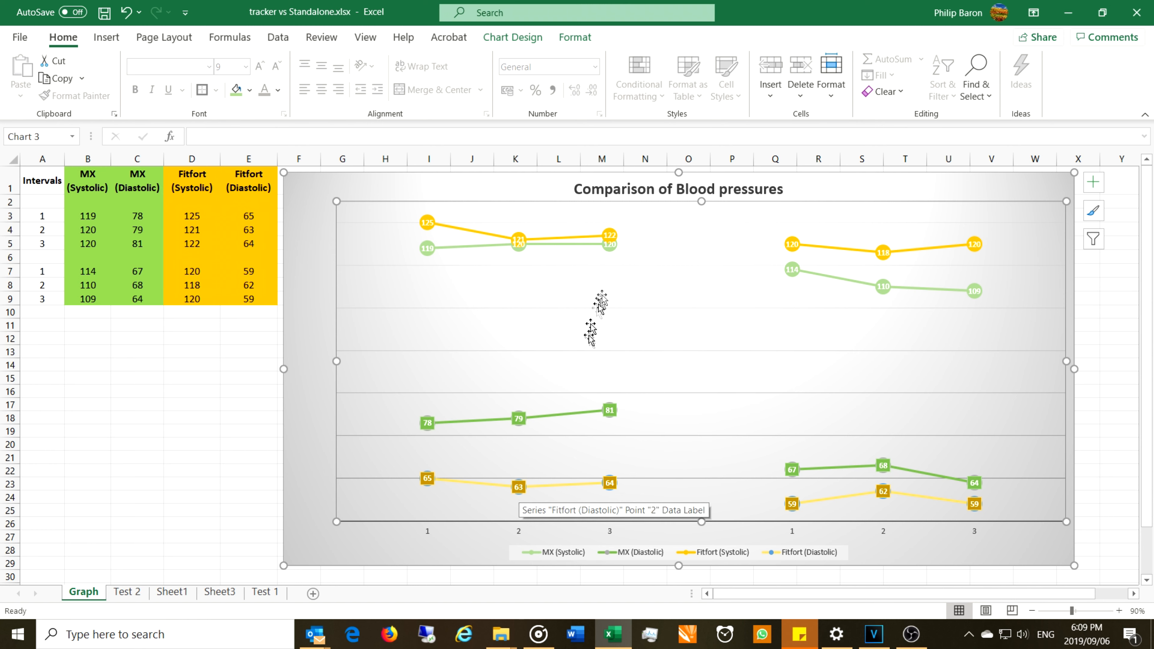
mouse_move(611, 258)
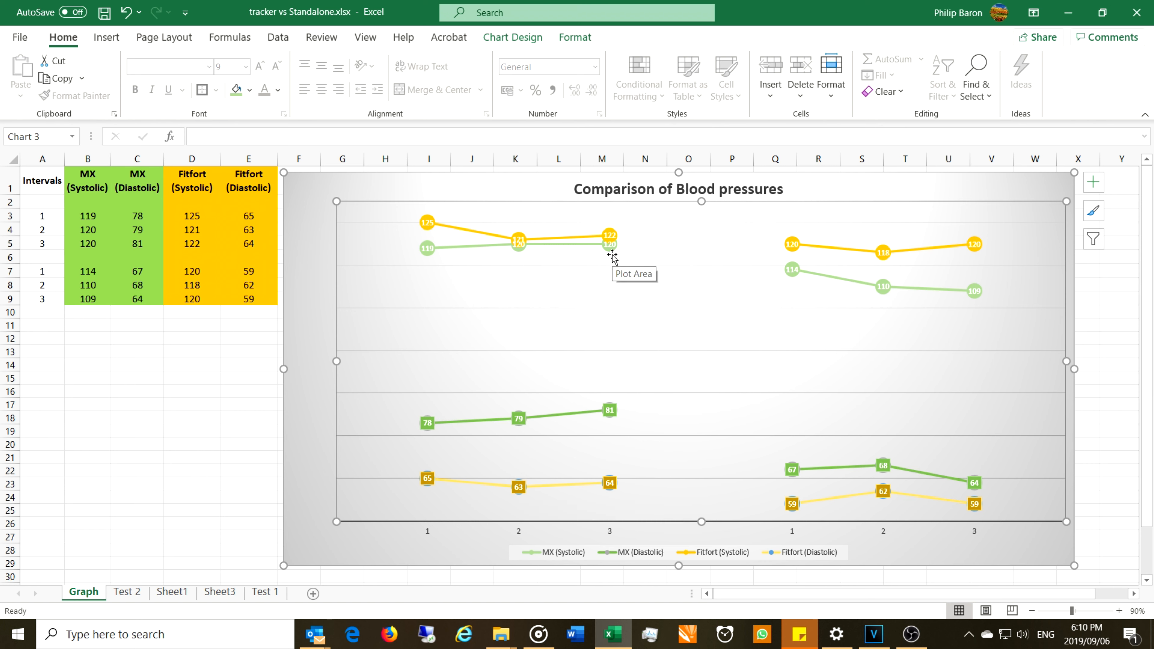
mouse_move(610, 242)
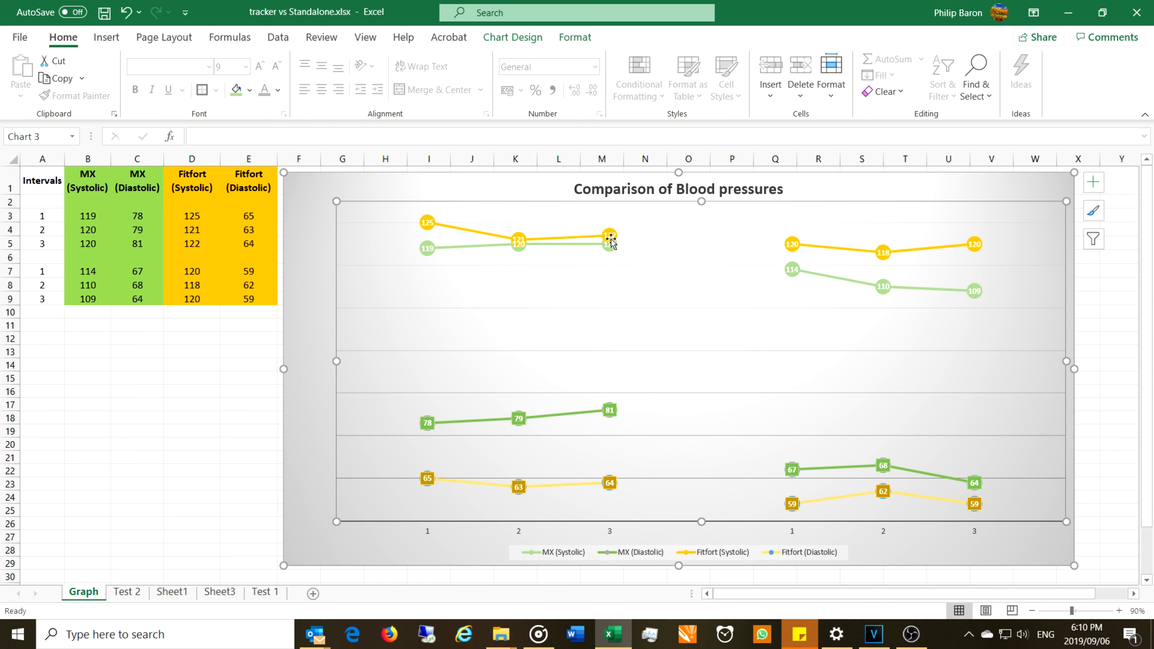
mouse_move(626, 430)
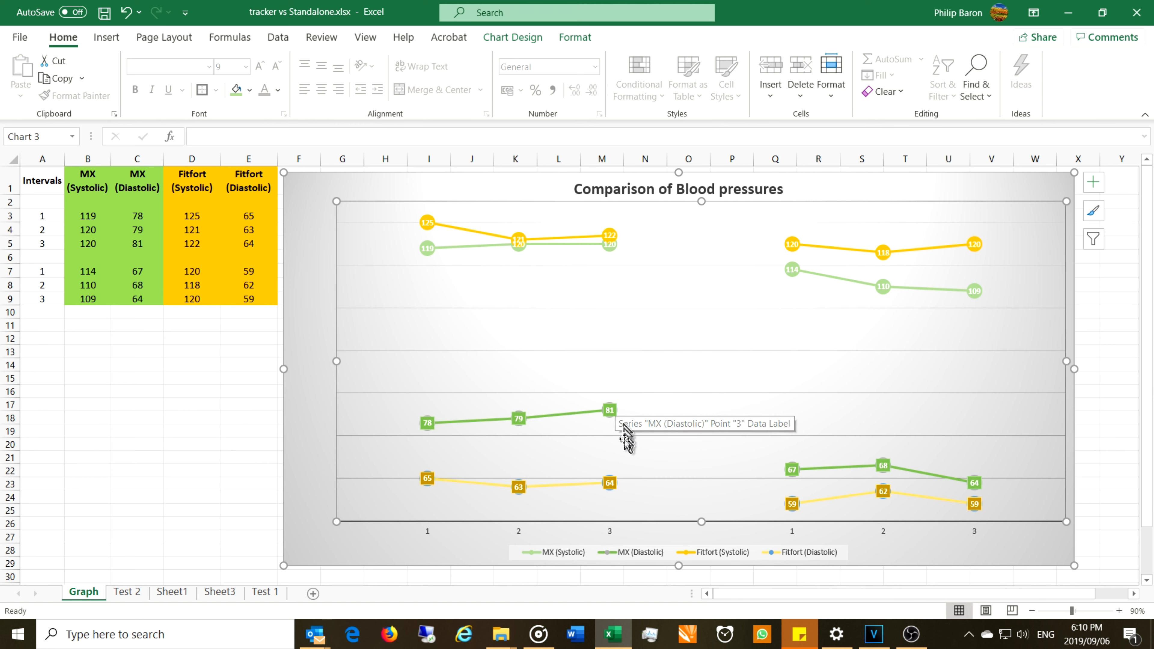
mouse_move(619, 492)
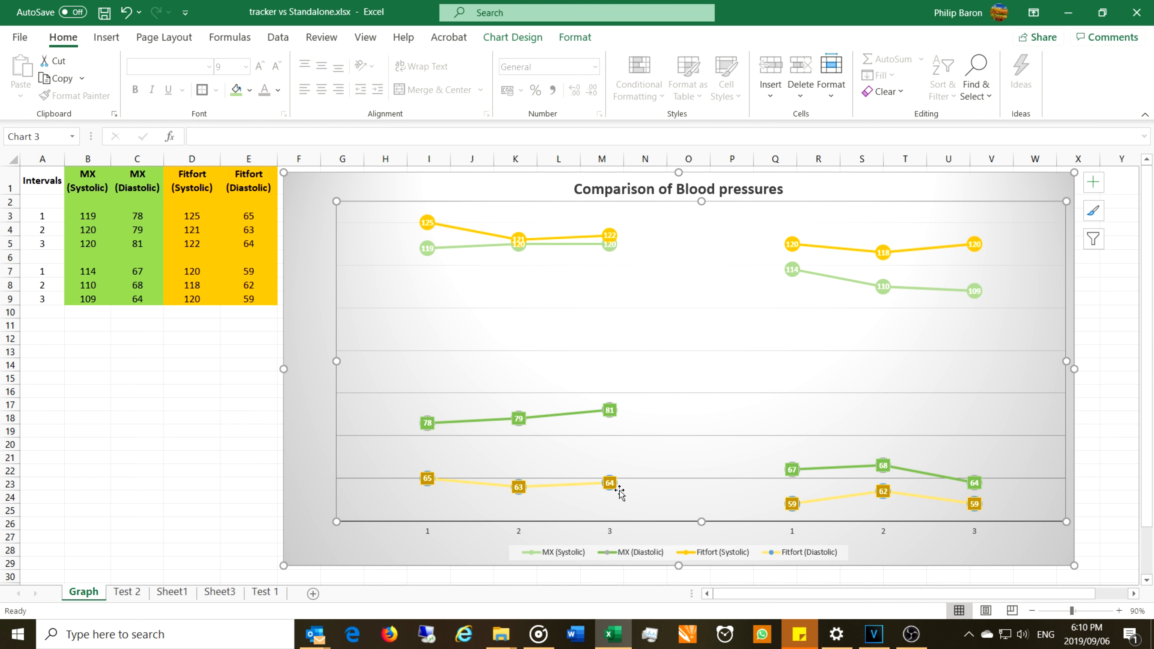
mouse_move(797, 285)
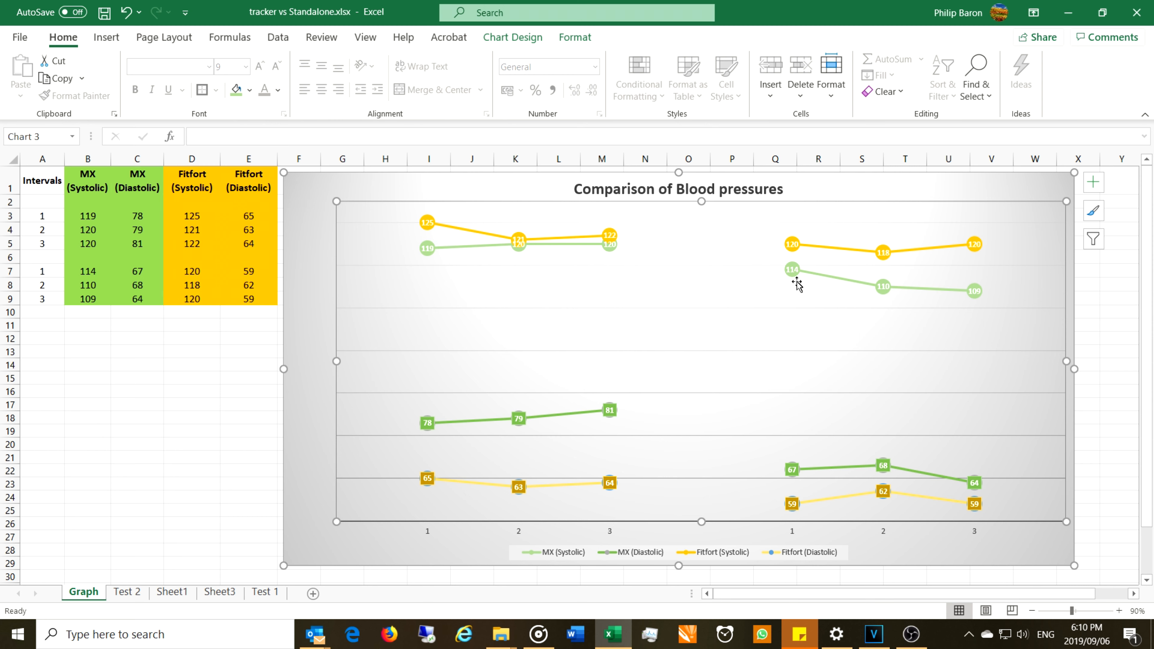
mouse_move(916, 305)
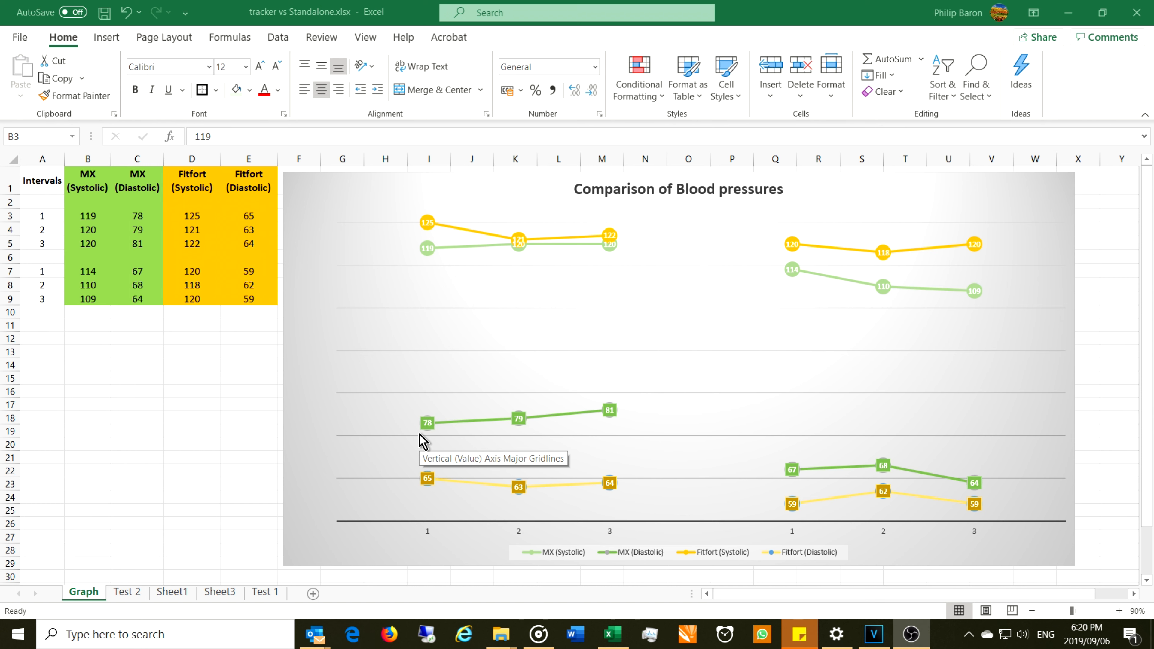
mouse_move(424, 440)
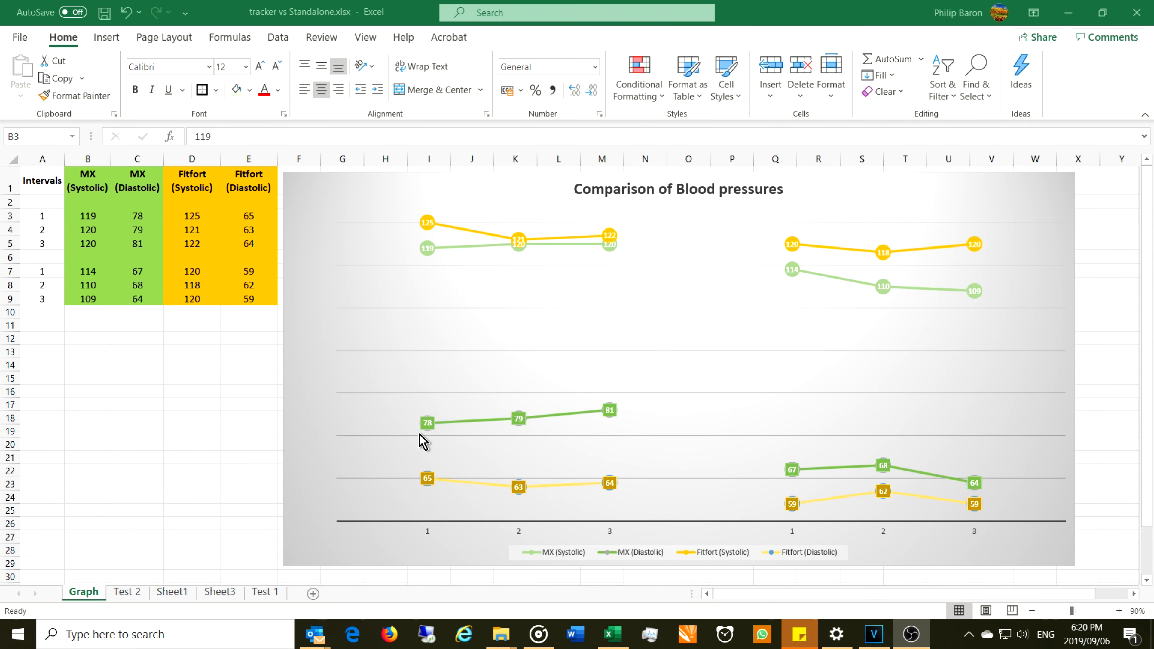